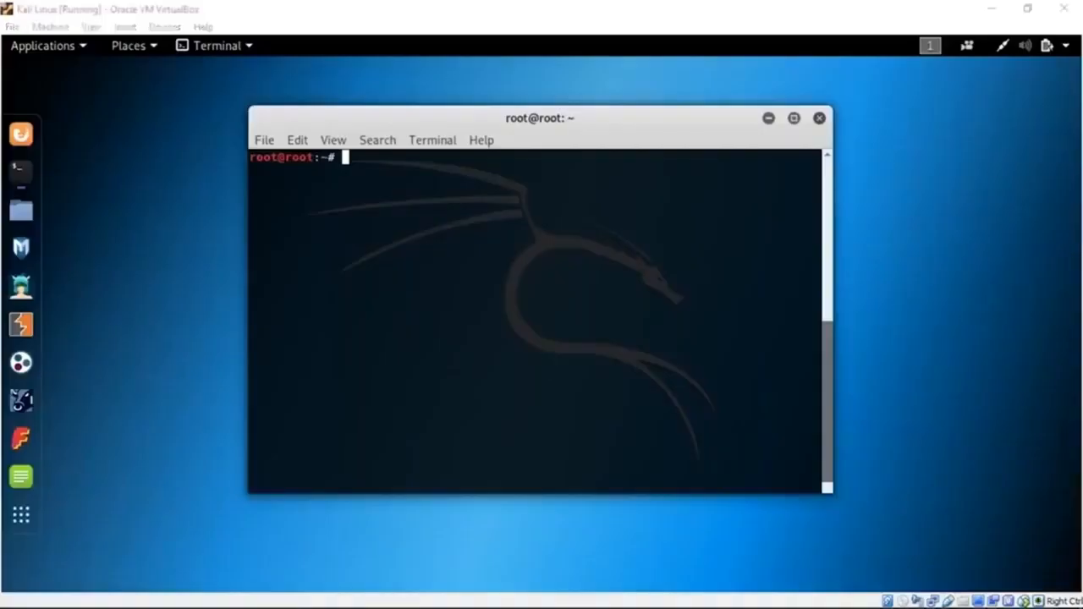
mouse_move(677, 189)
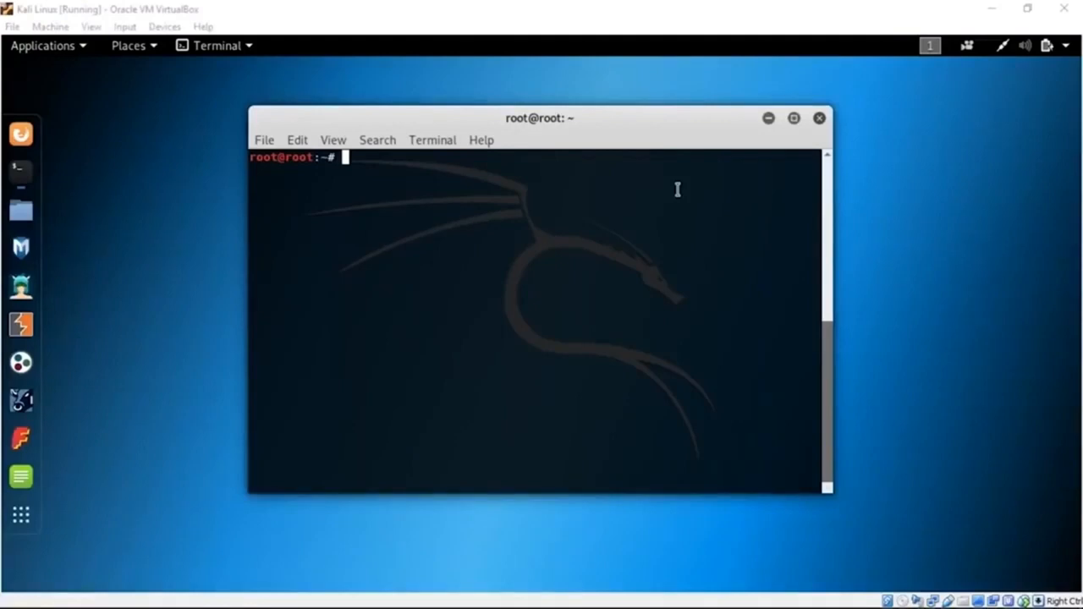
Step: Enter the command nano /etc/proxychains.conf at the root prompt
text(nano /et)
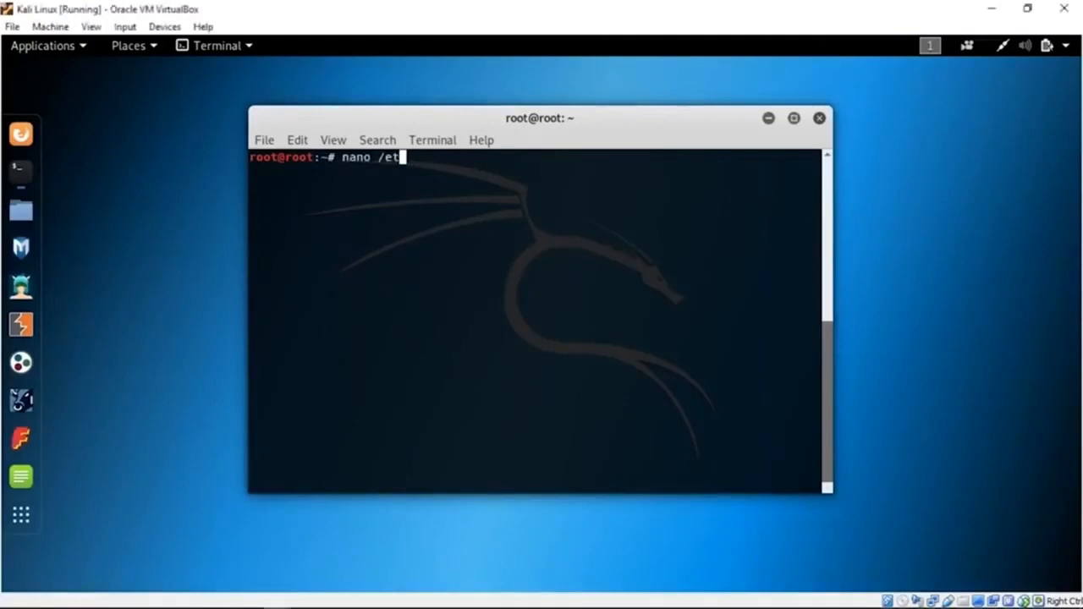
text(c/)
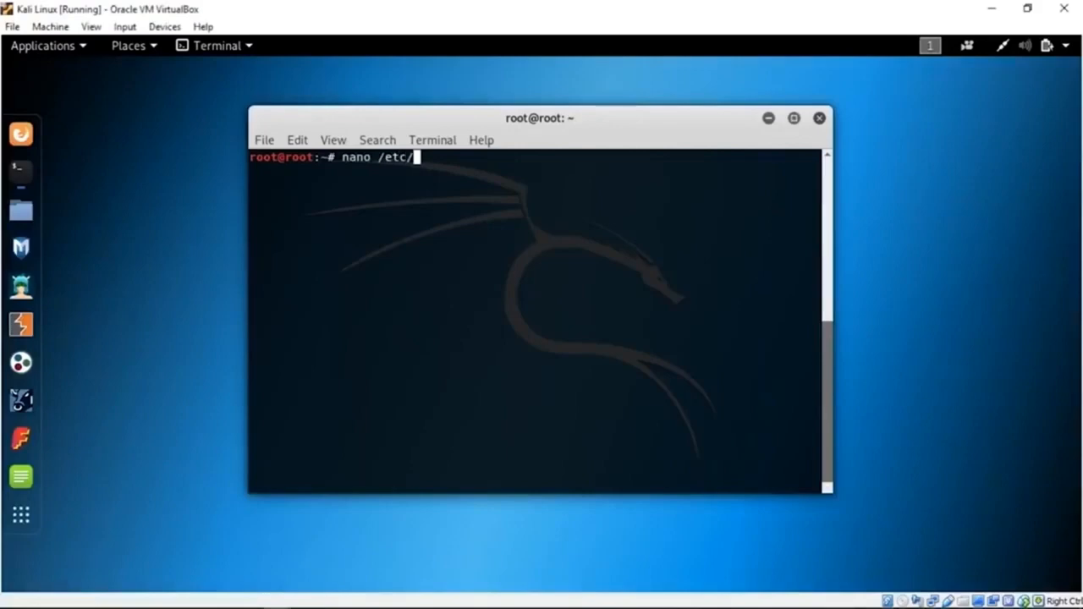
text(pro)
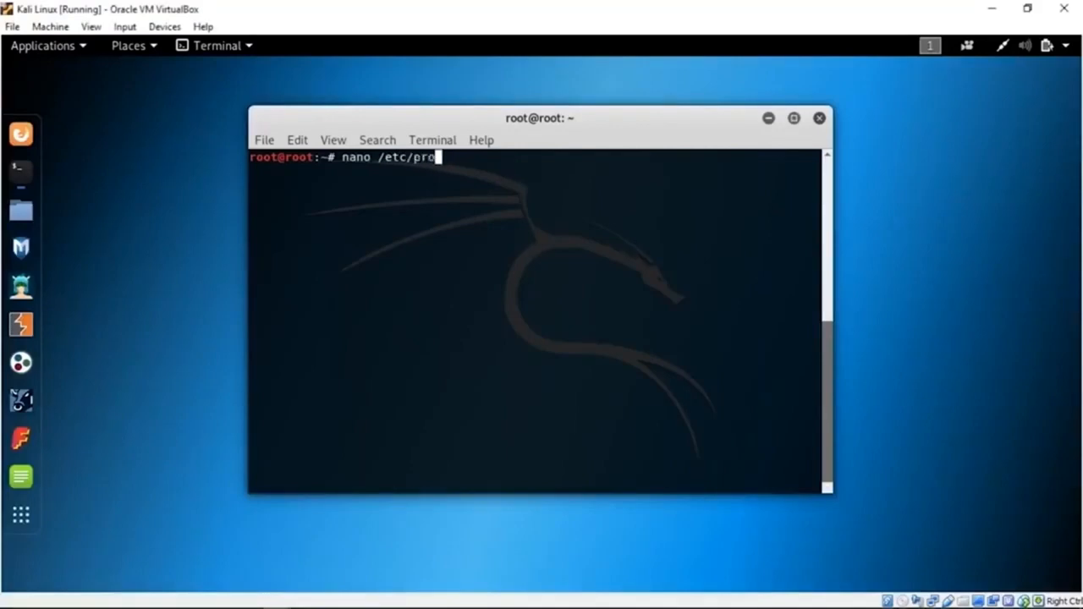
text(xychains.conf)
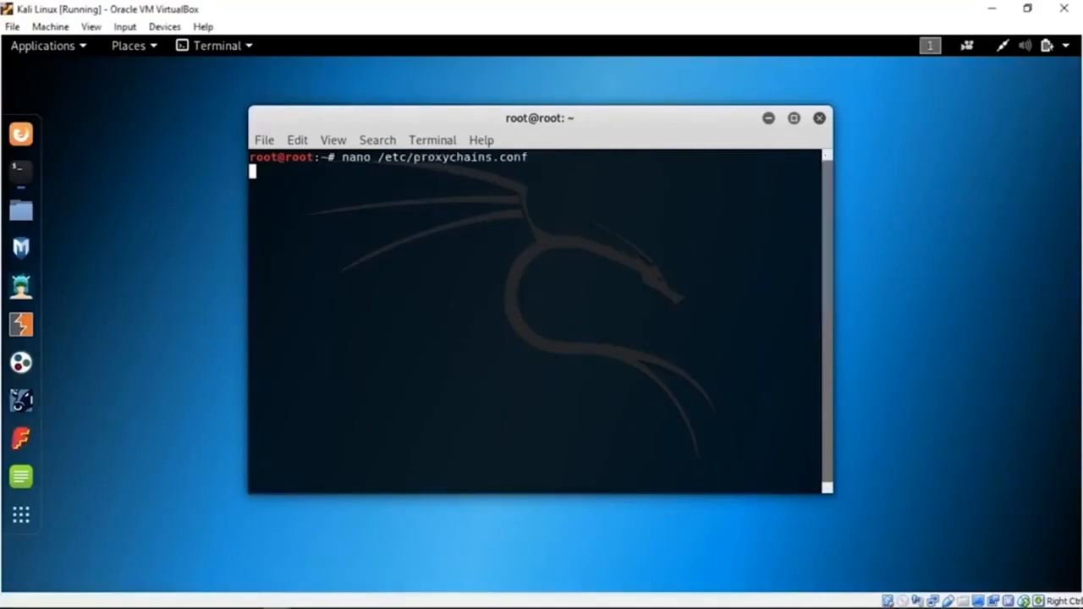
Step: Run the command so nano loads /etc/proxychains.conf
key(Return)
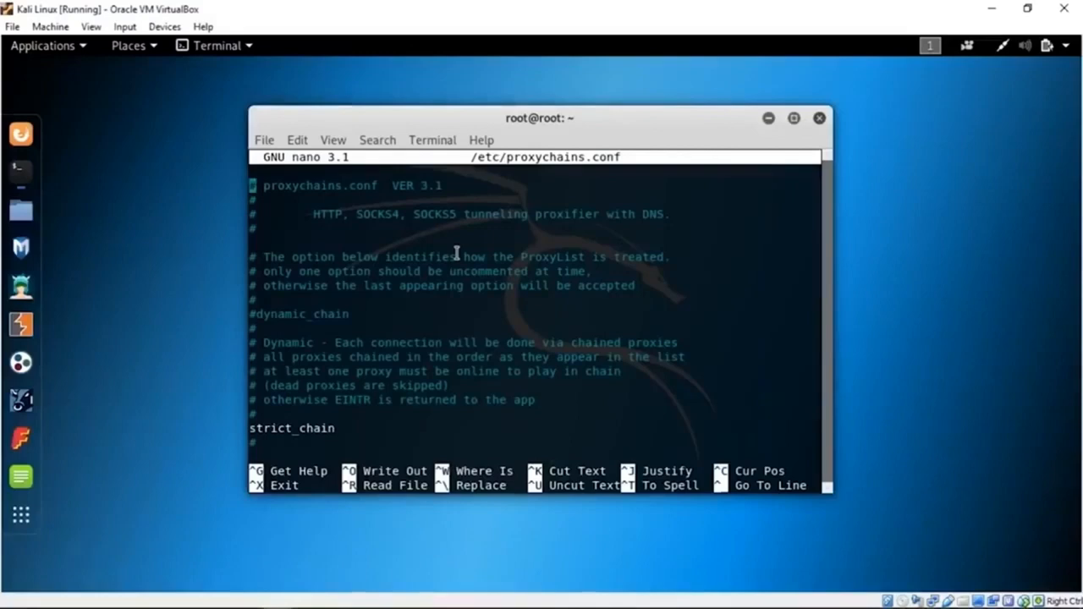
mouse_move(474, 229)
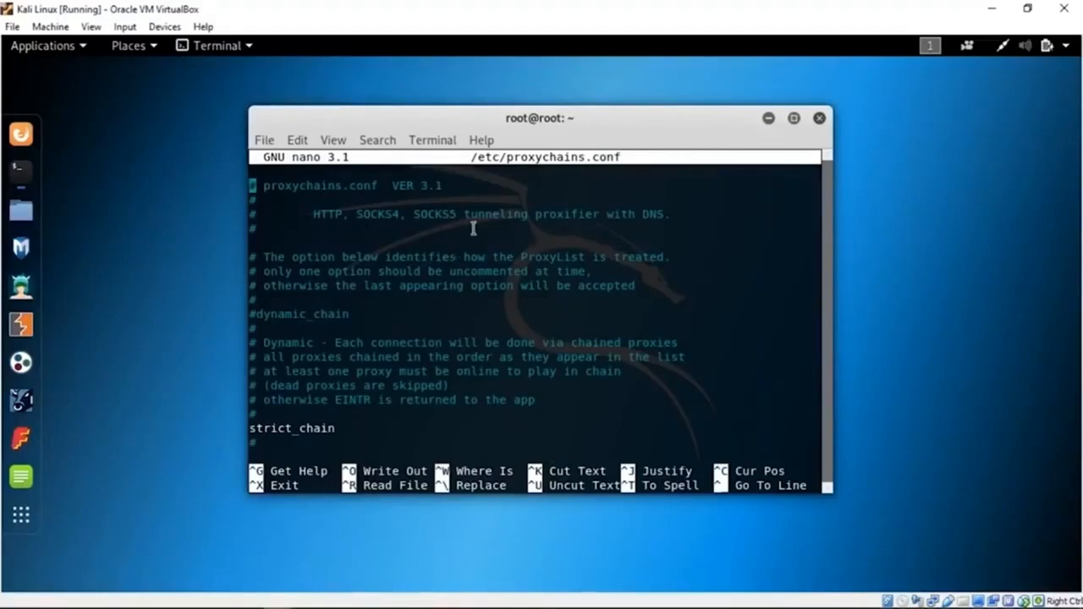
mouse_move(474, 226)
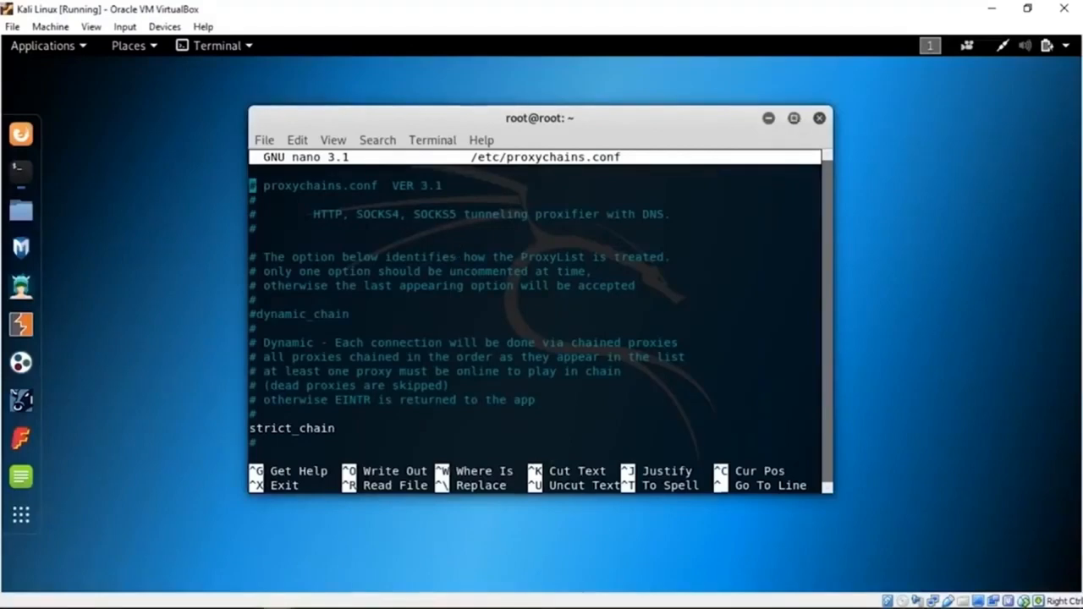
Step: Maximize the terminal window so more of proxychains.conf is visible
click(792, 119)
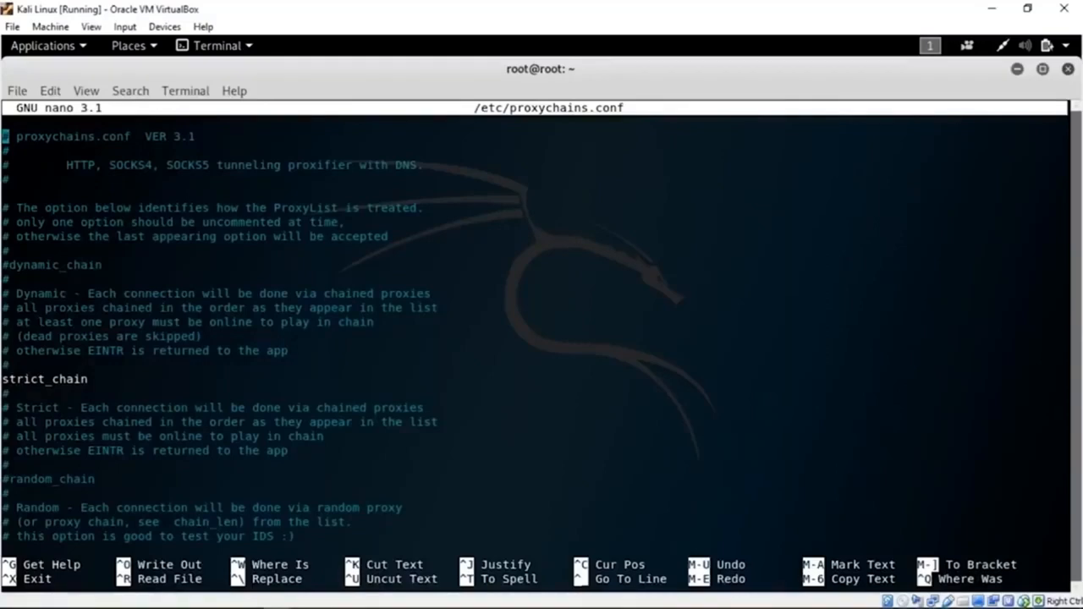
mouse_move(532, 203)
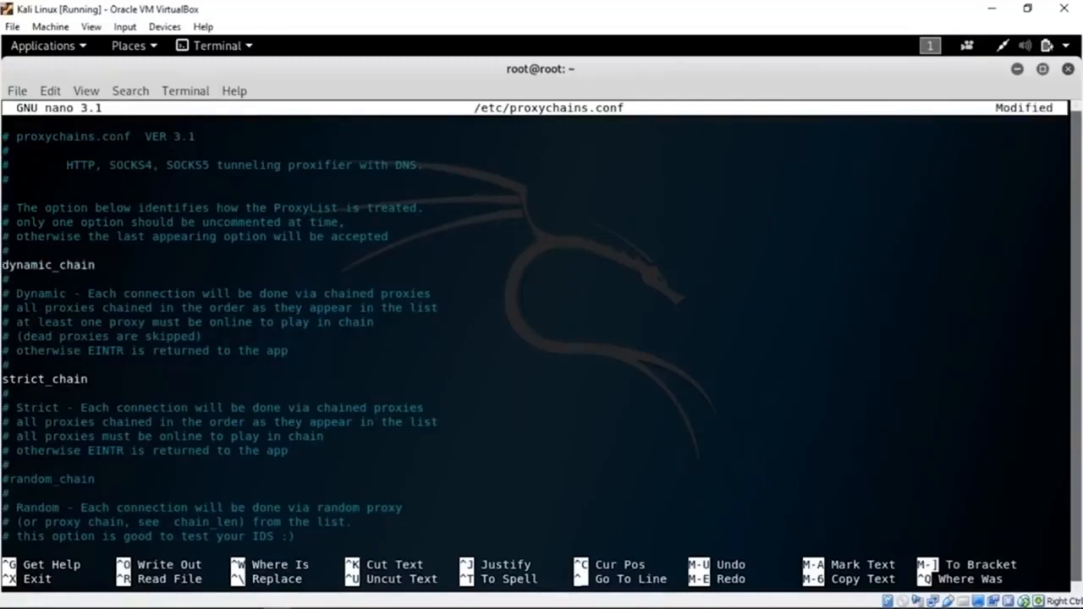
Step: Remove the leading # so the dynamic_chain option becomes active
text(#)
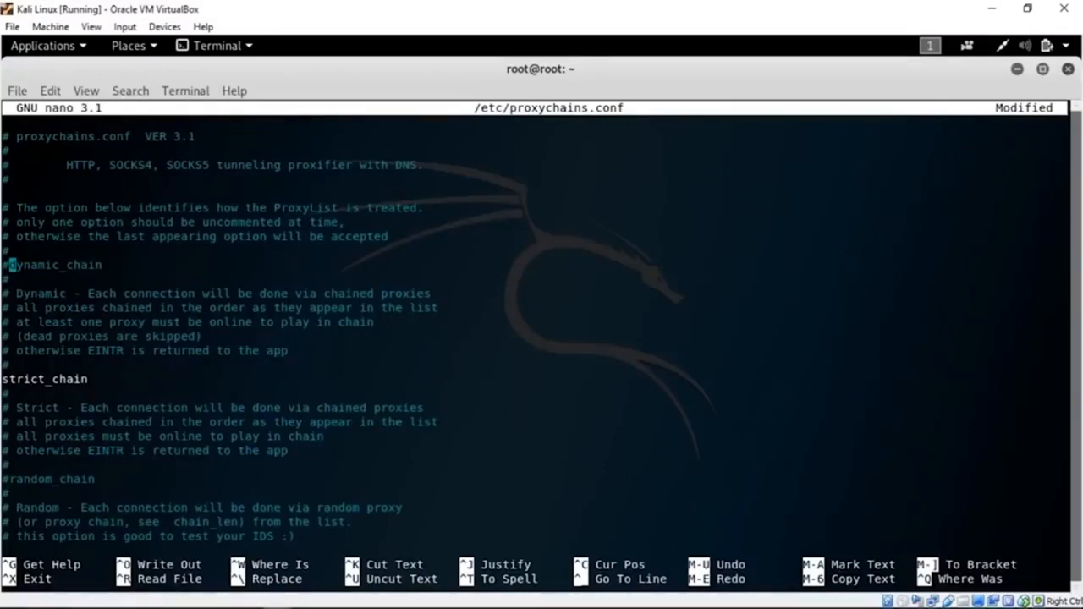
Step: Comment out strict_chain so dynamic_chain is the only active chain option
key(Delete)
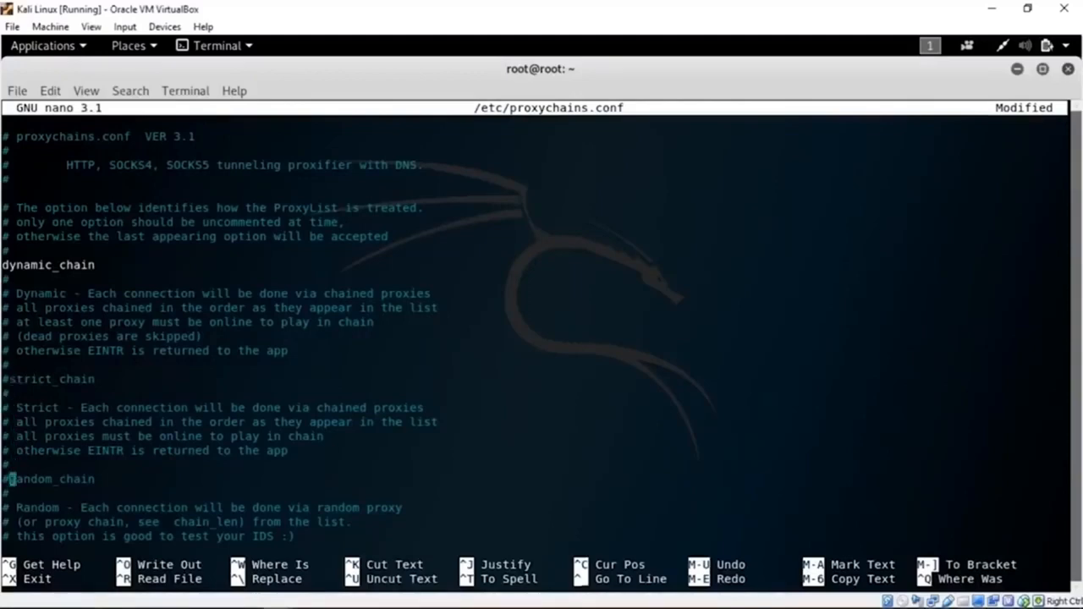
key(Down)
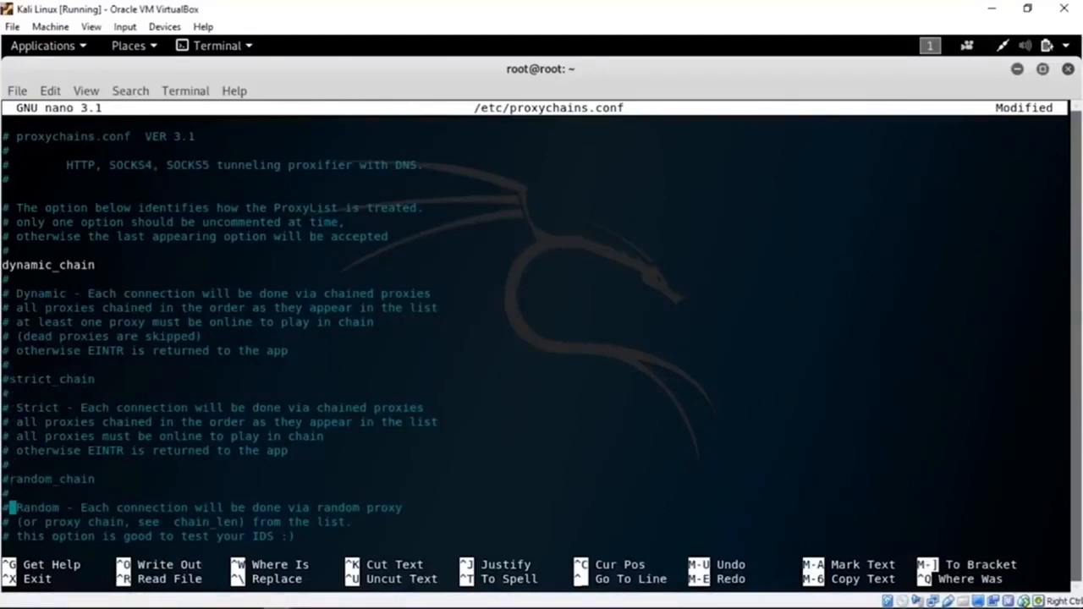
scroll(down, 3)
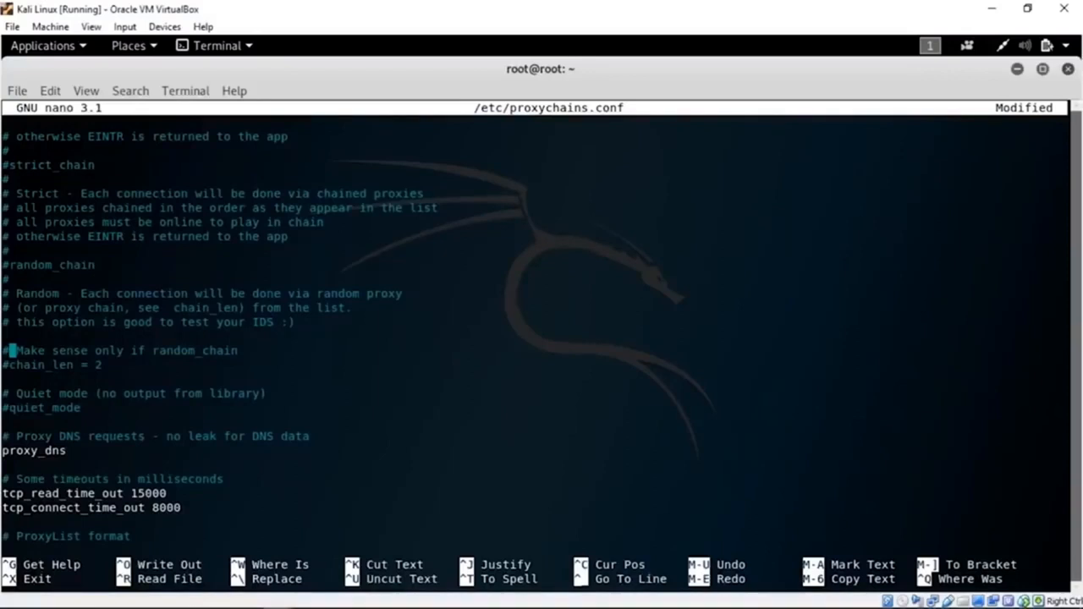
key(Down)
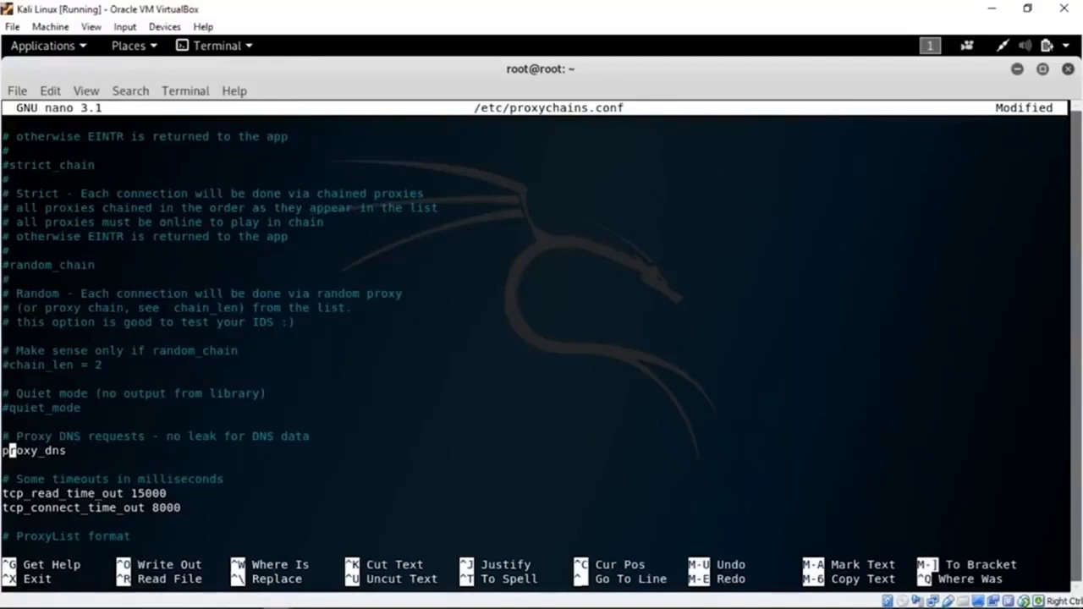
key(Down)
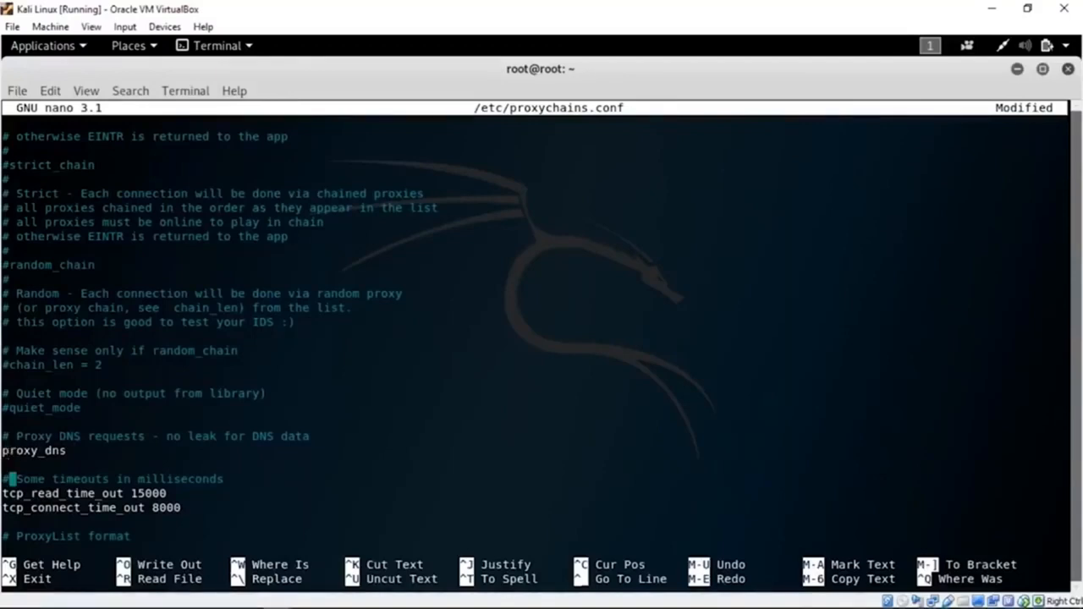
scroll(down, 3)
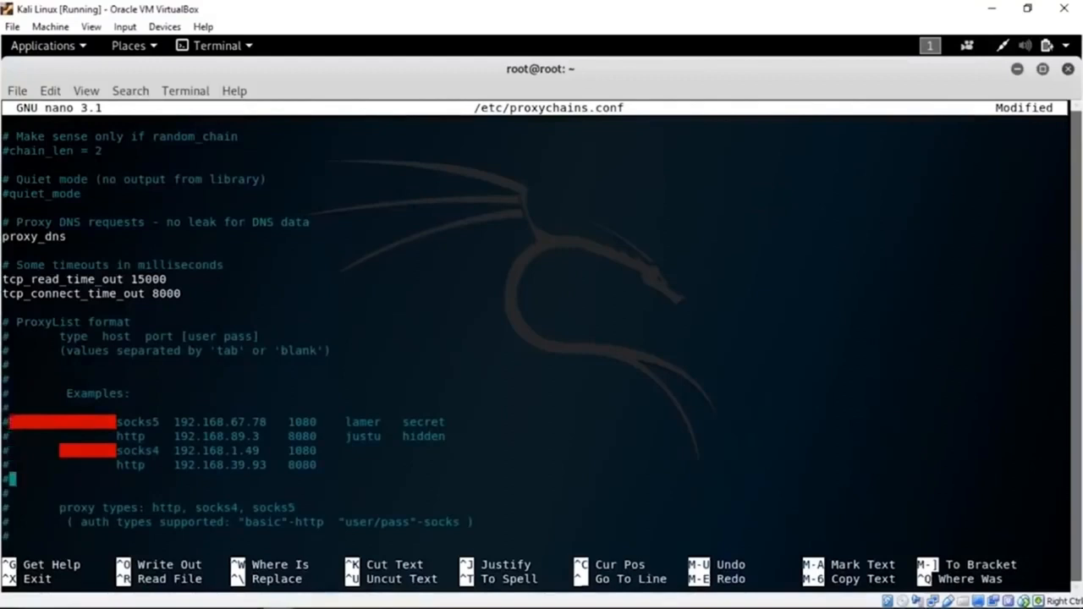
key(Down)
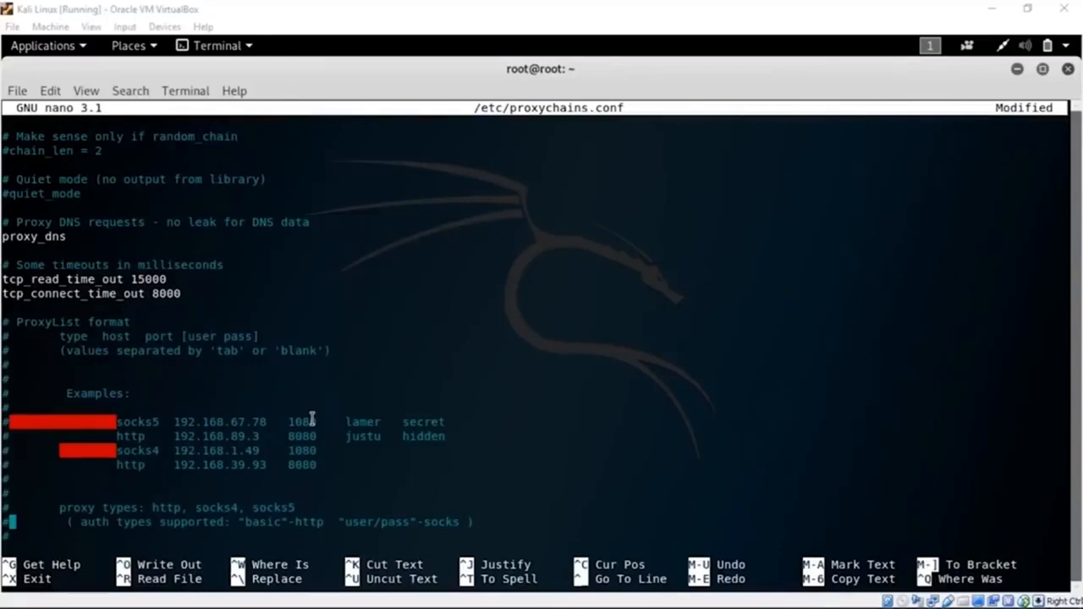
scroll(down, 3)
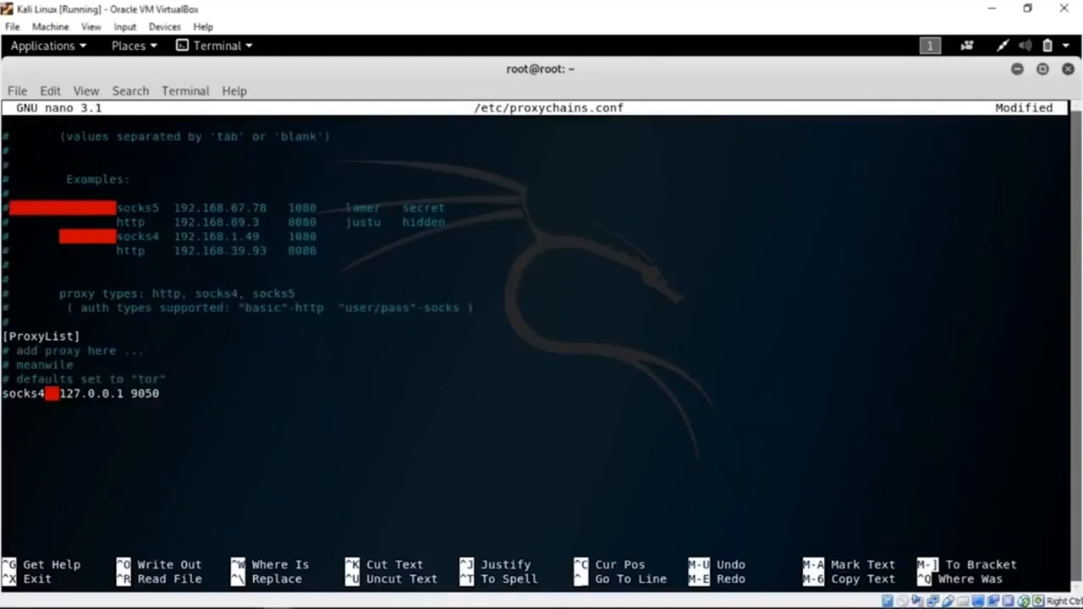
key(Return)
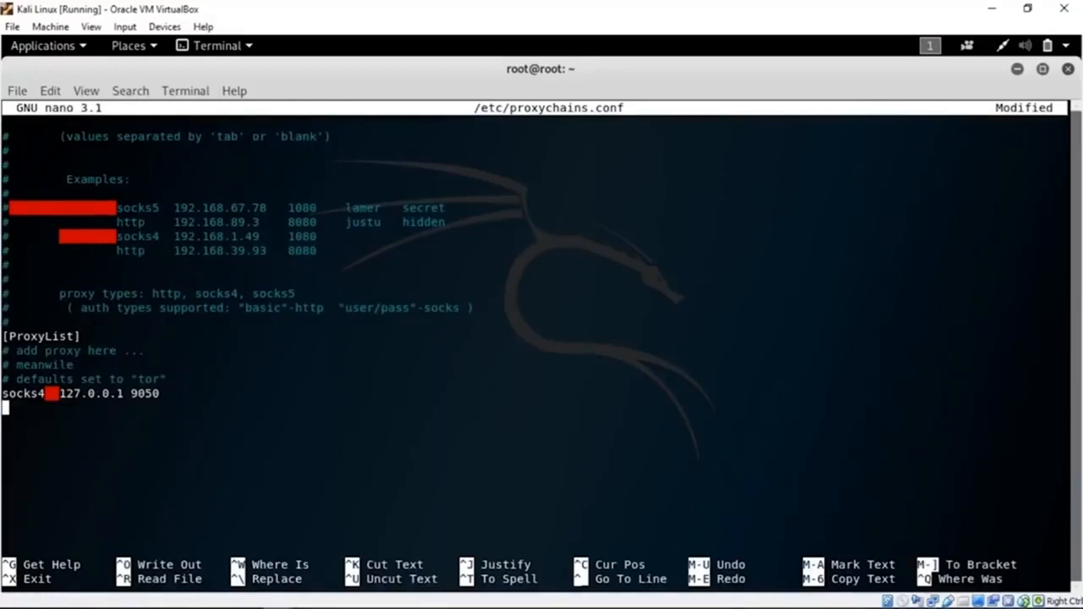
mouse_move(382, 371)
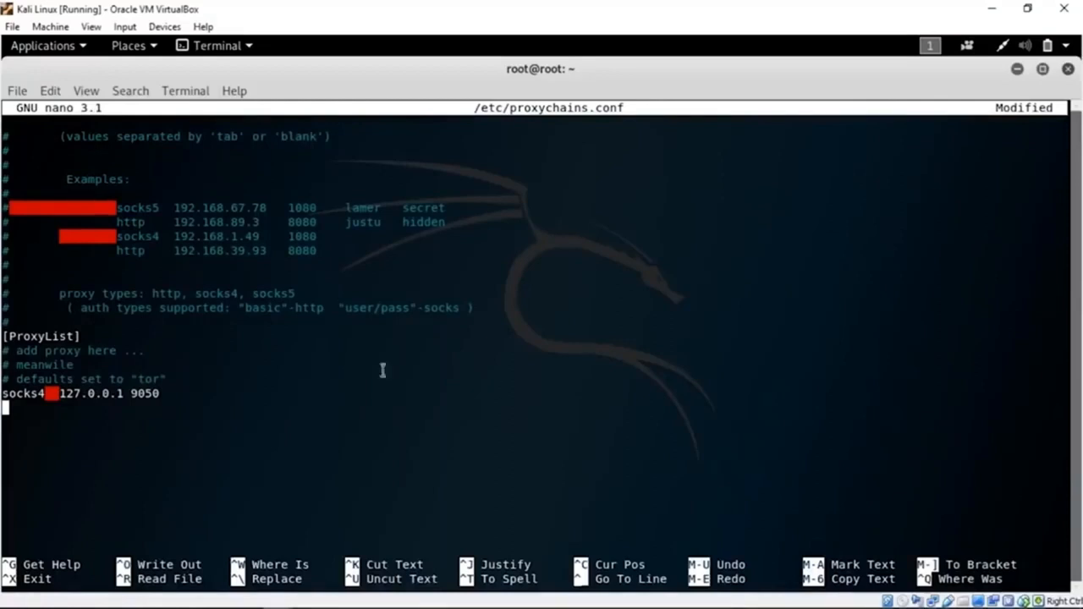
mouse_move(118, 381)
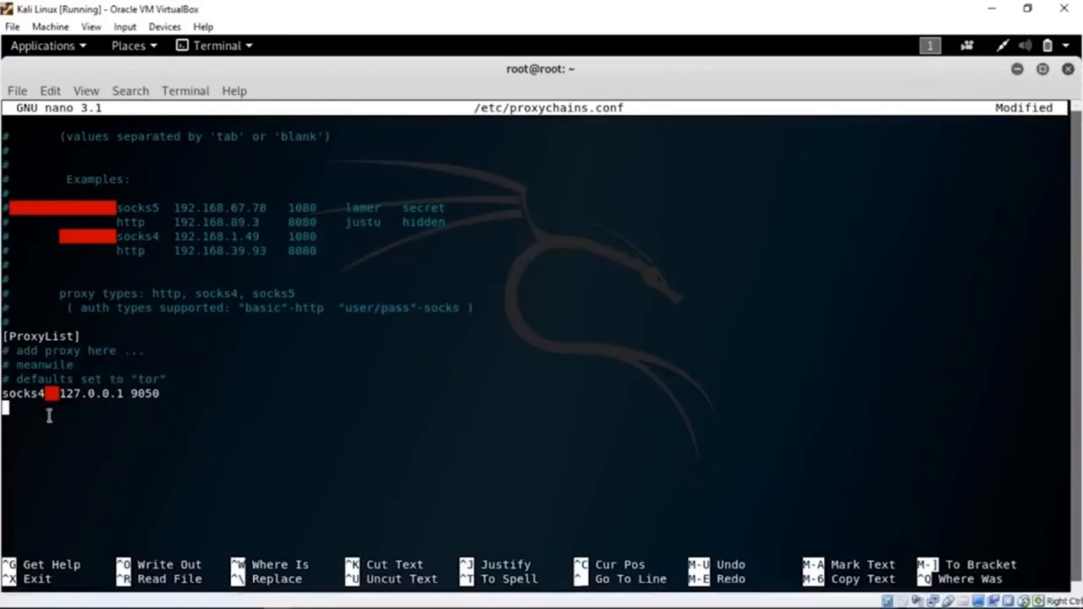
Step: Add the line socks5 127.0.0.1 9050 under the socks4 entry and begin writing the file
text(aoxk)
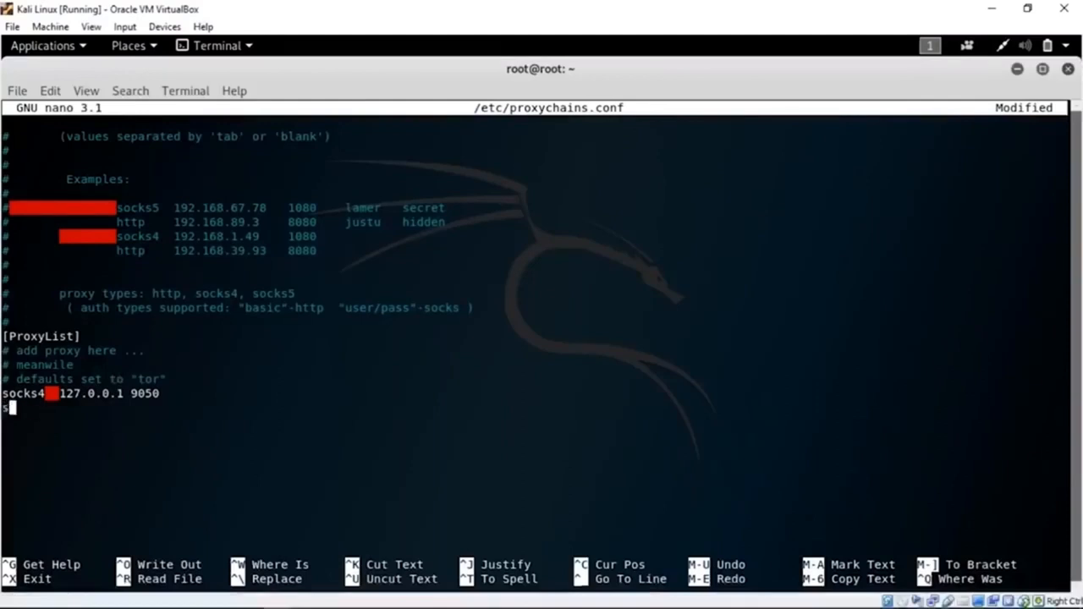
text(socks5)
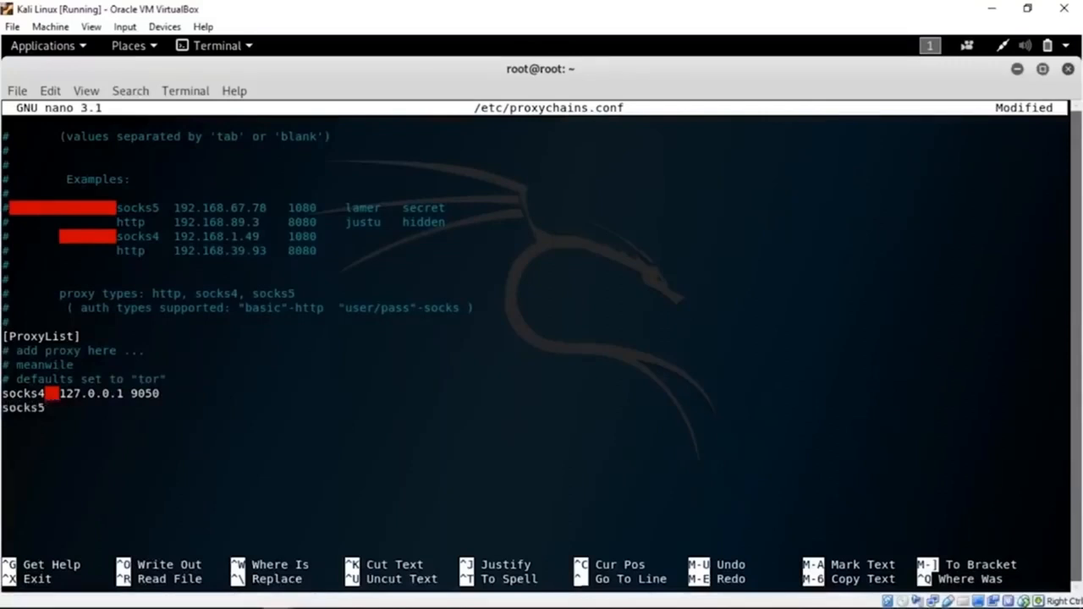
text(127.0)
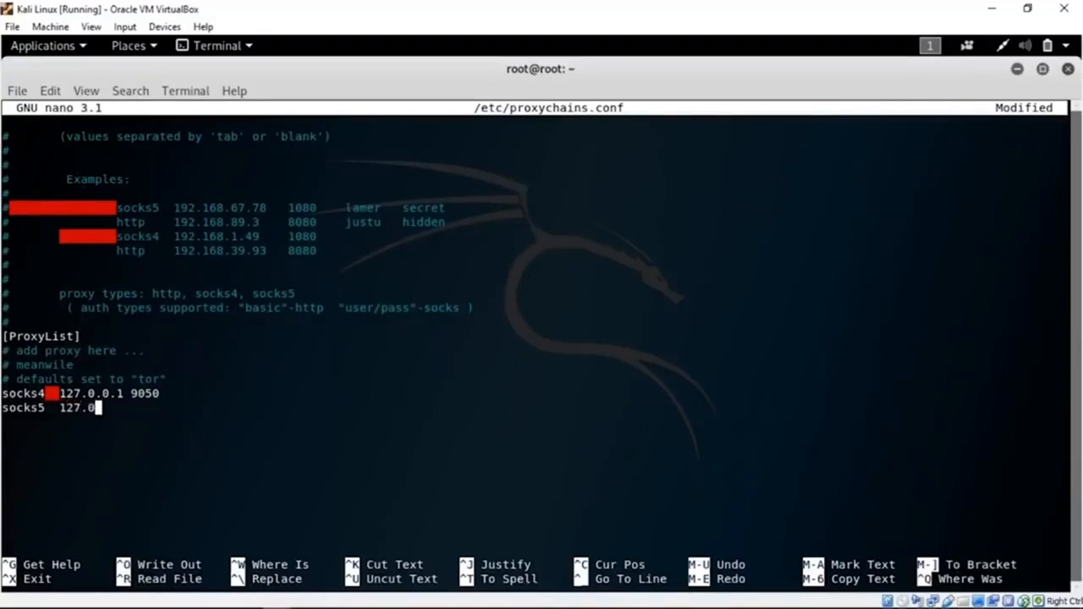
text(.0.1)
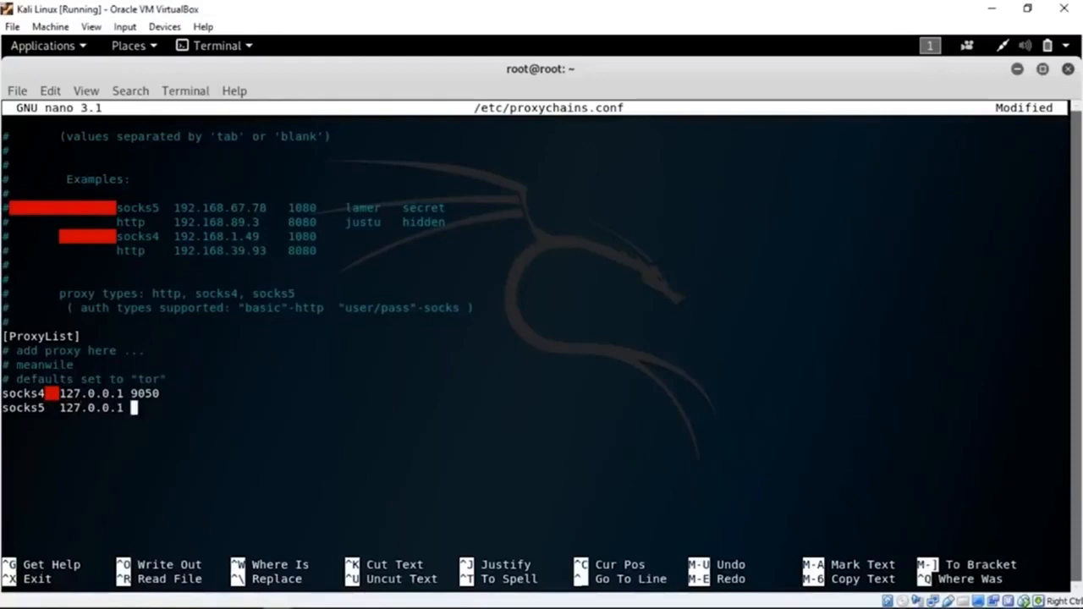
text(9050)
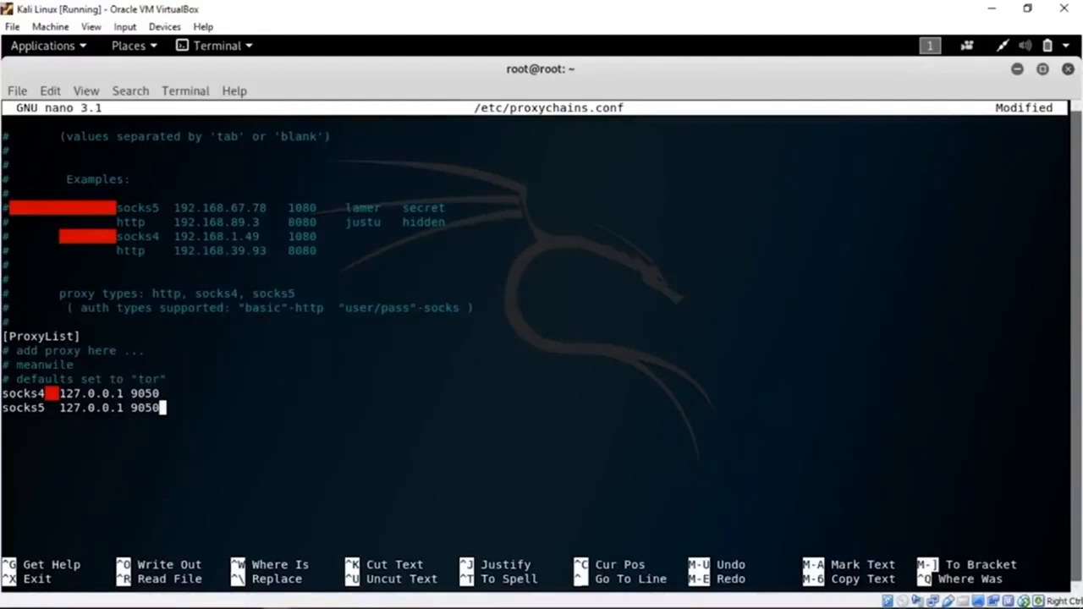
key(ctrl+o)
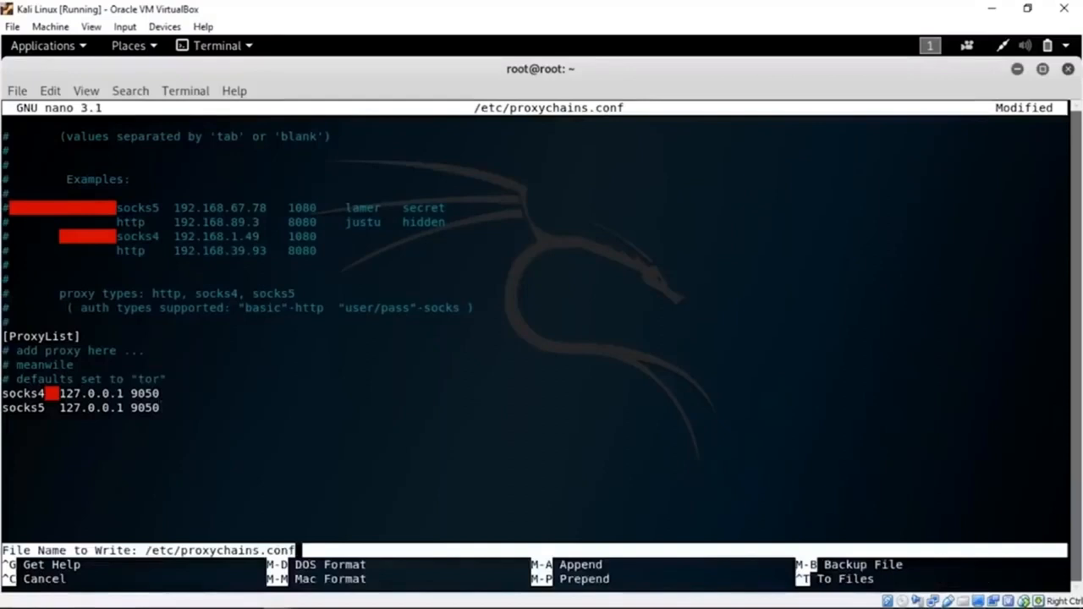
Step: Confirm writing /etc/proxychains.conf and exit nano to the root prompt
key(Return)
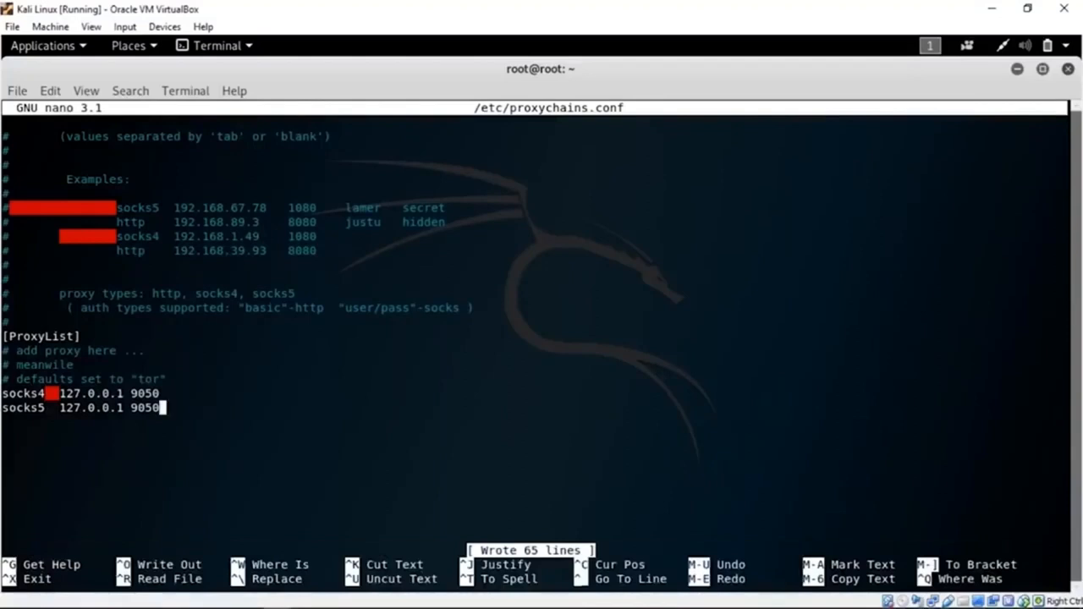
key(ctrl+x)
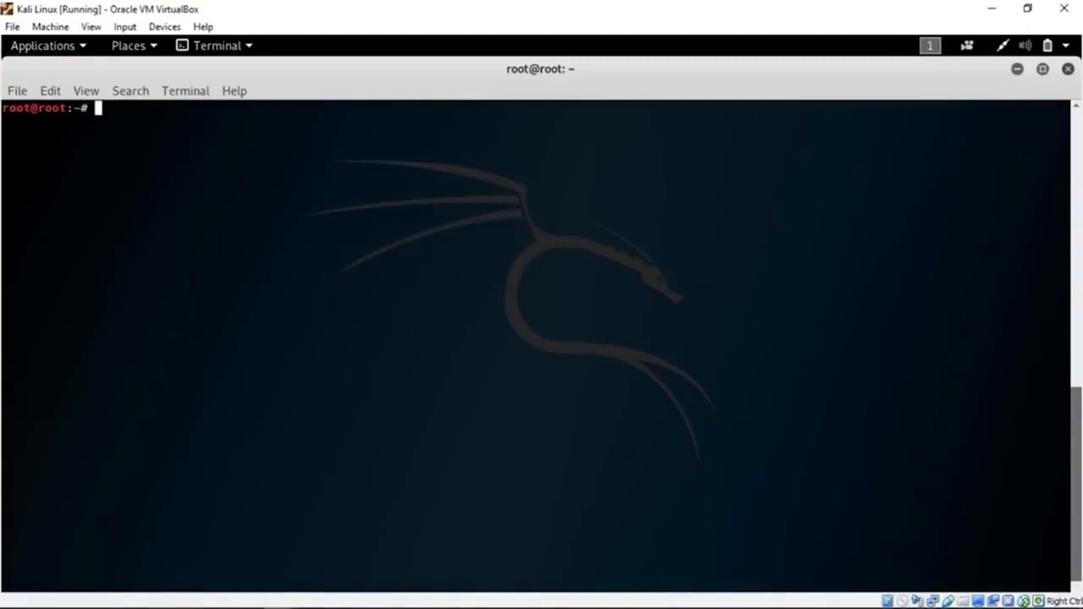
Step: Run 'service tor status' and 'service tor start', both reporting tor.service not found
text(ser)
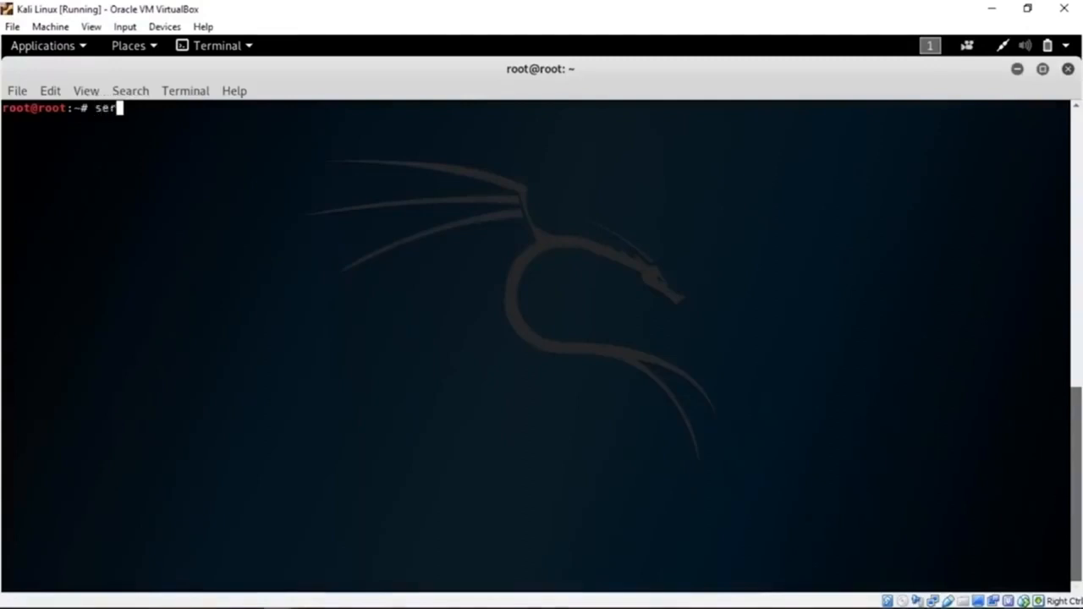
text(vice tor st)
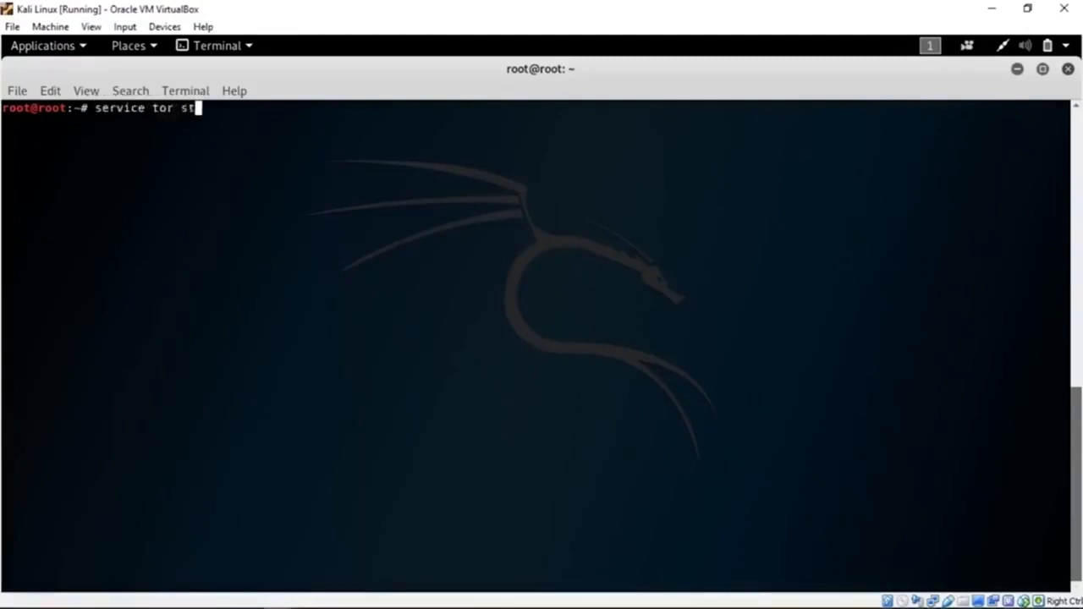
key(Return)
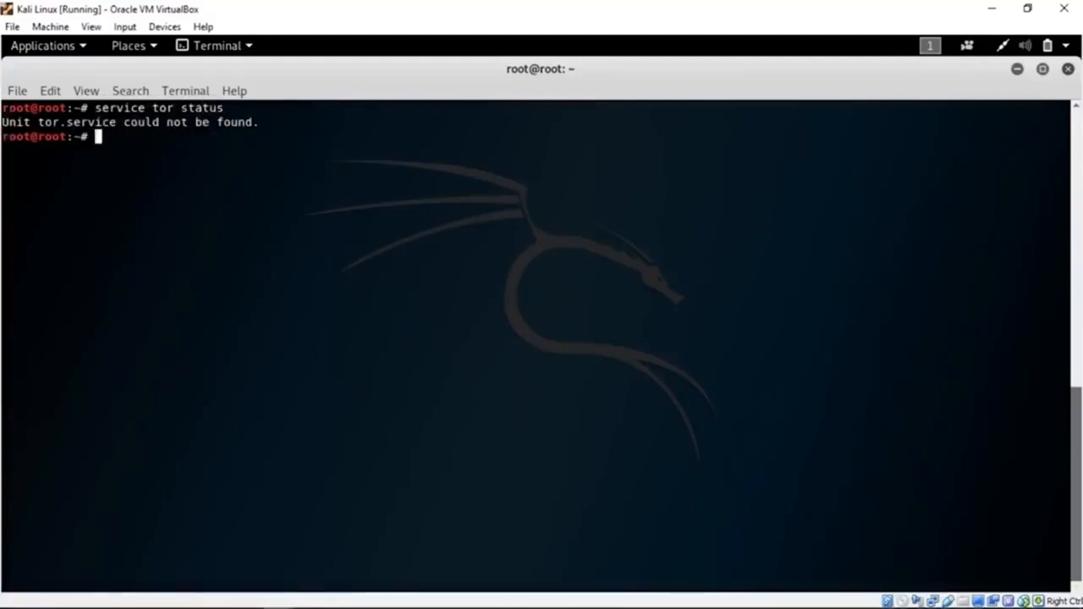
text(service t)
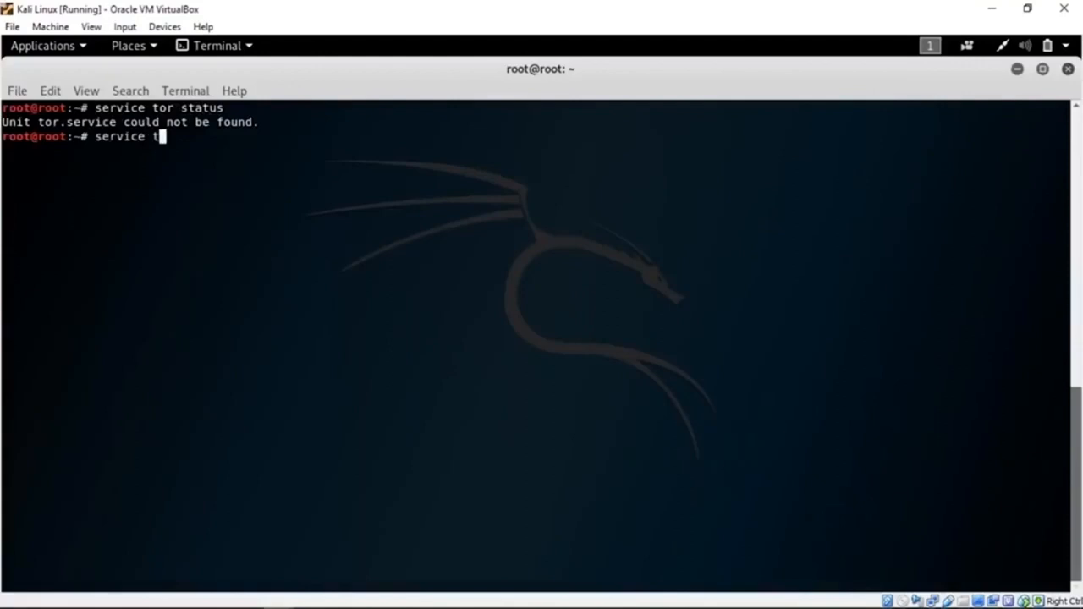
key(Return)
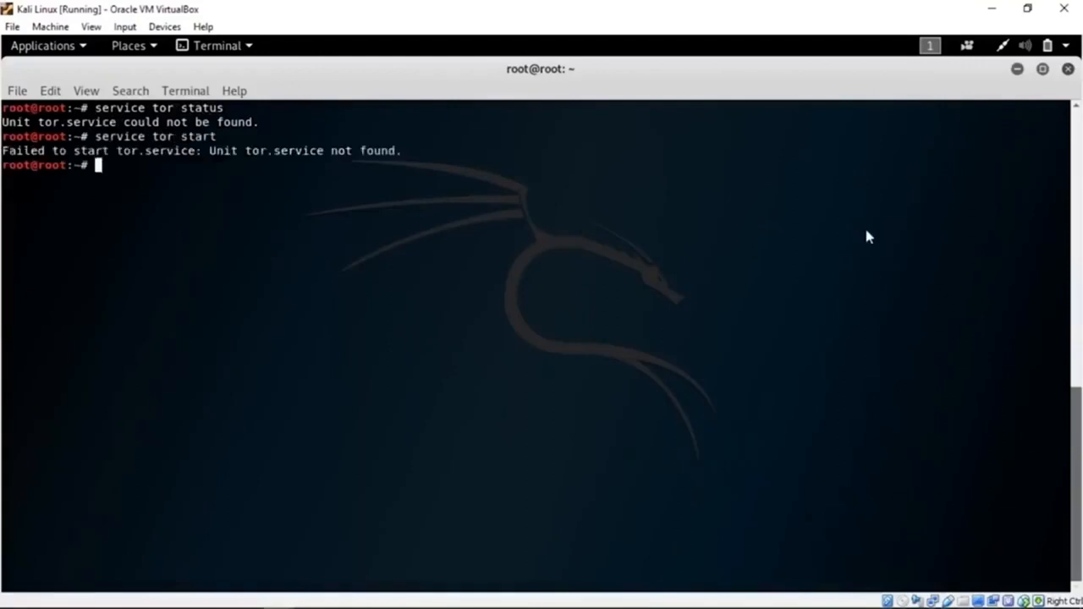
mouse_move(881, 190)
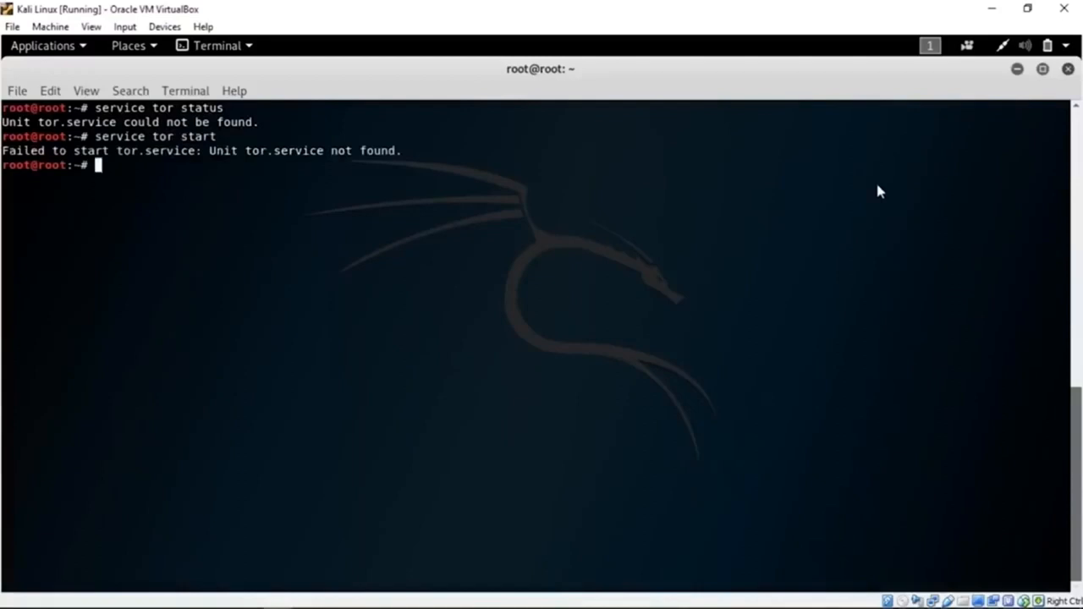
click(1043, 68)
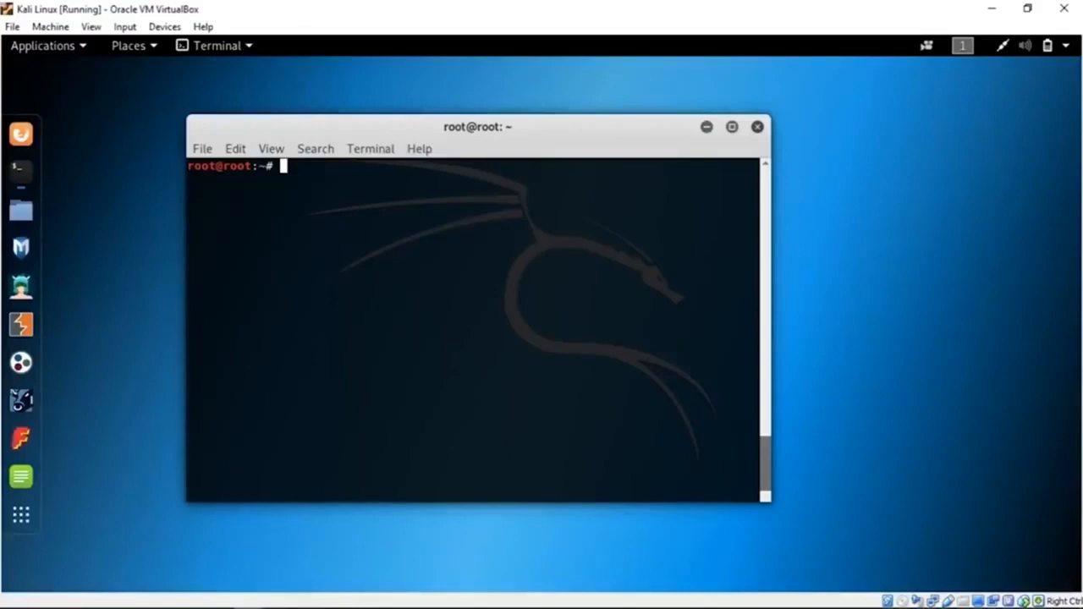
mouse_move(894, 85)
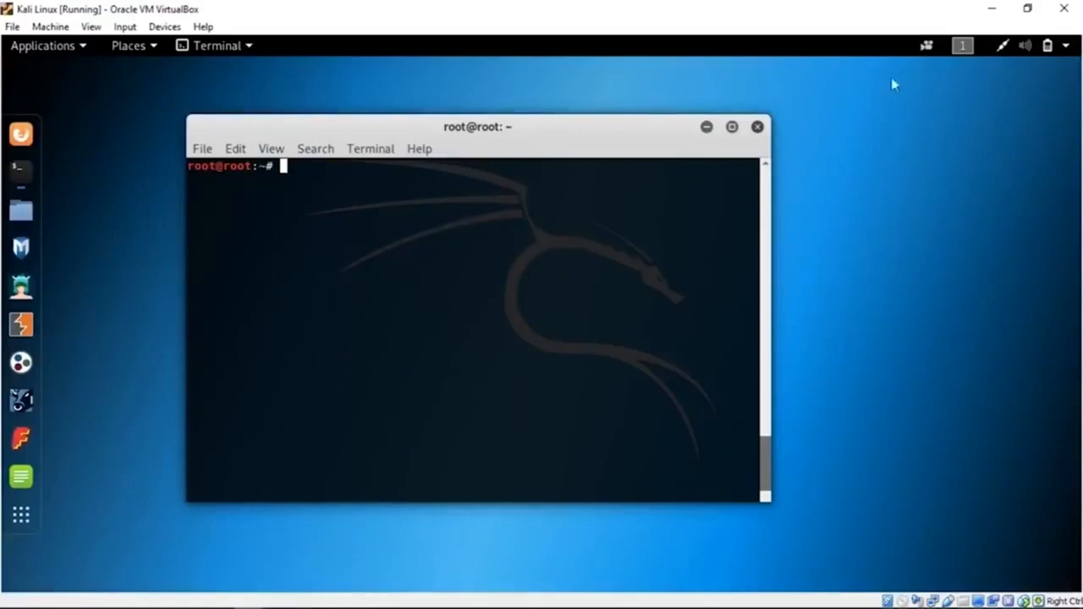
mouse_move(830, 206)
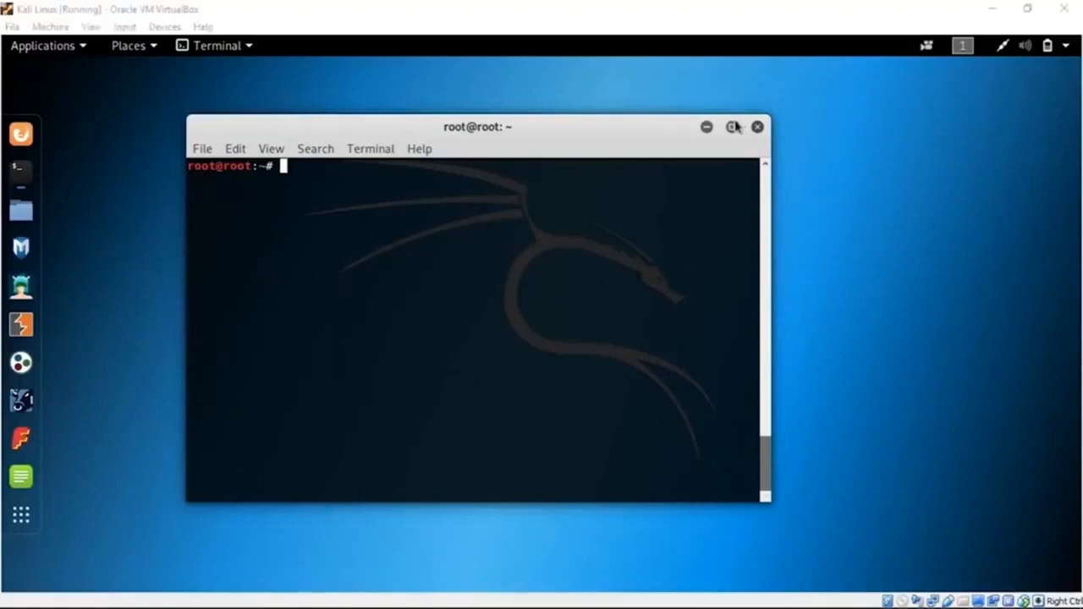
Step: Maximize the fresh terminal window to fill the screen
click(733, 126)
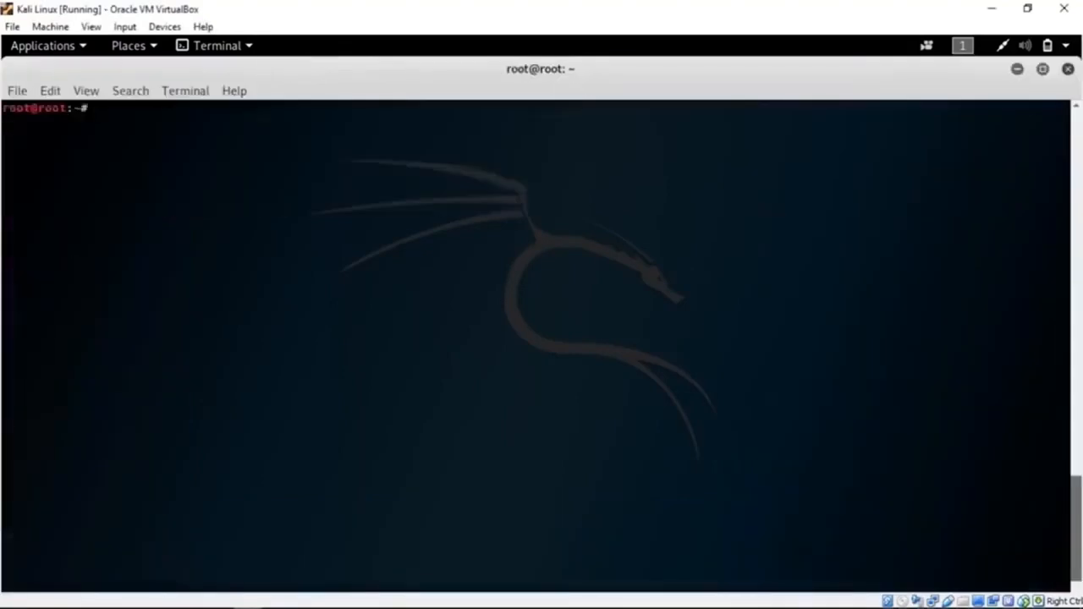
Step: Run 'service tor status' showing tor inactive, then 'service tor start' to start it
text(service tor status)
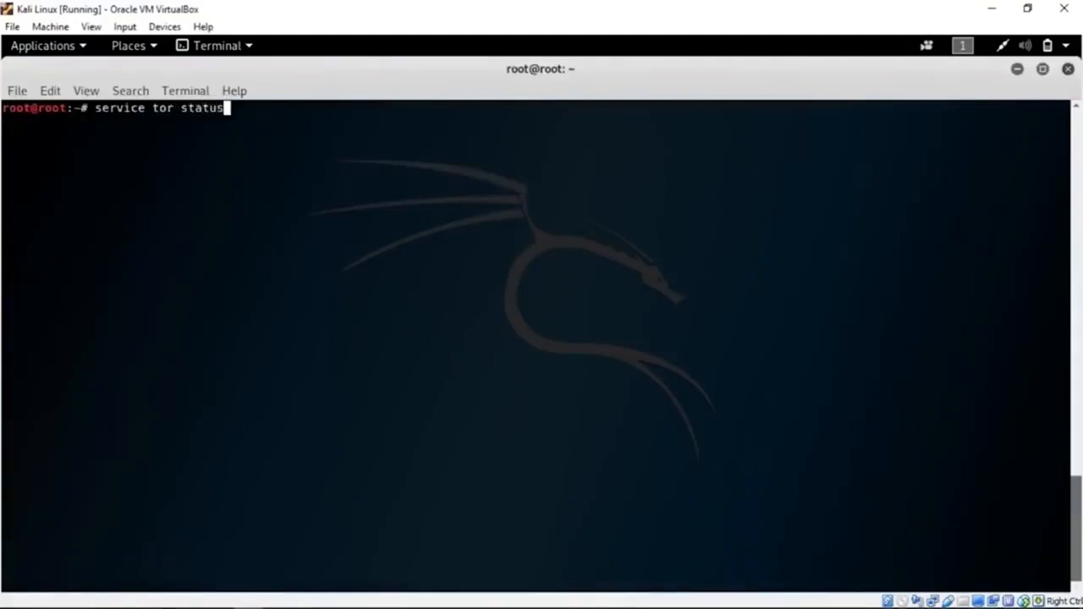
key(Return)
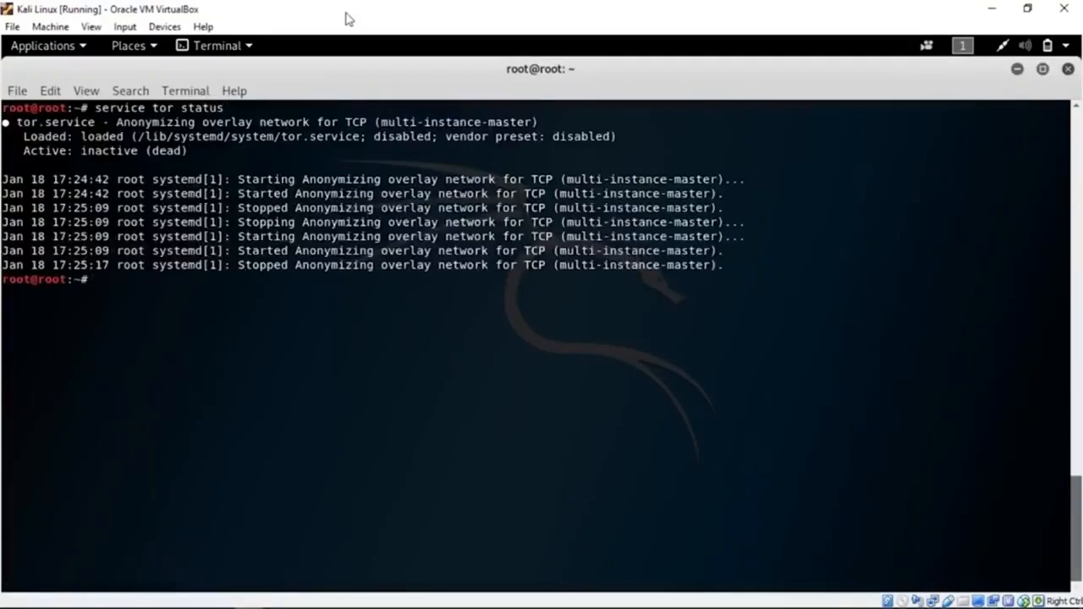
text(s)
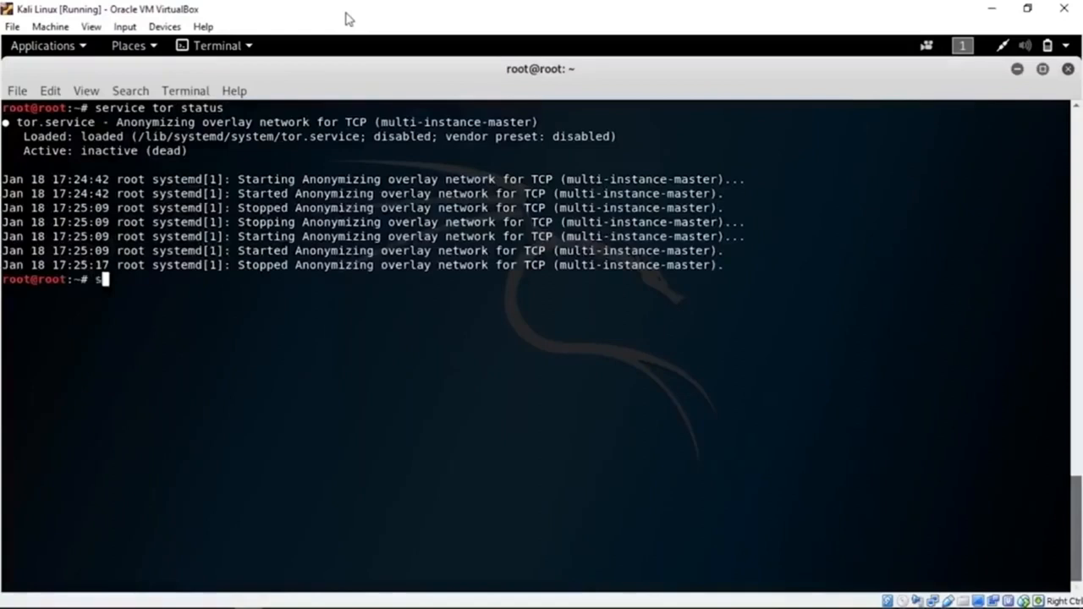
text(ervice tor s)
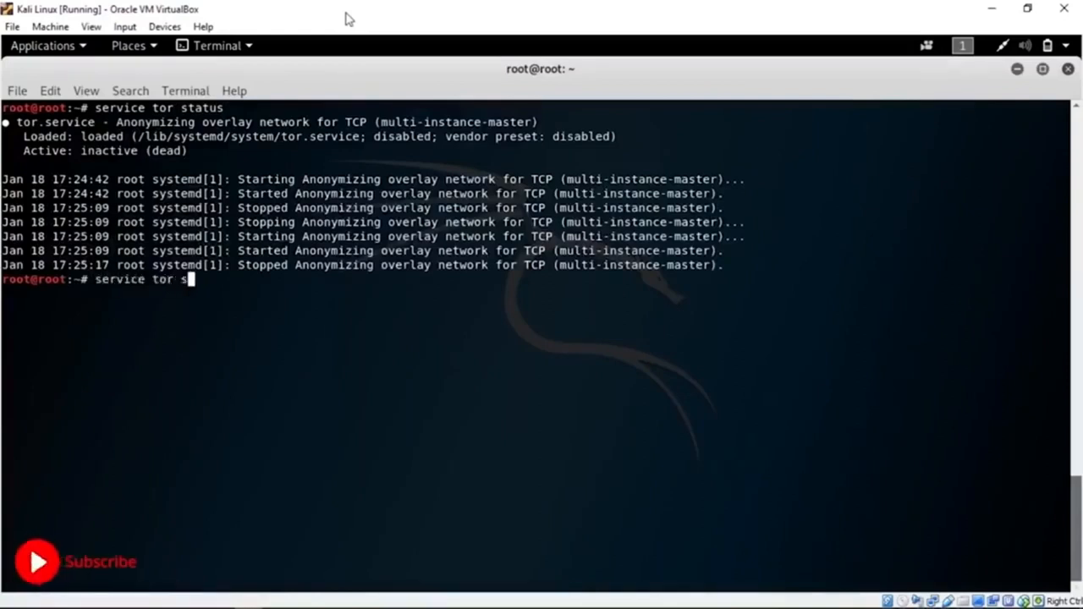
text(tart)
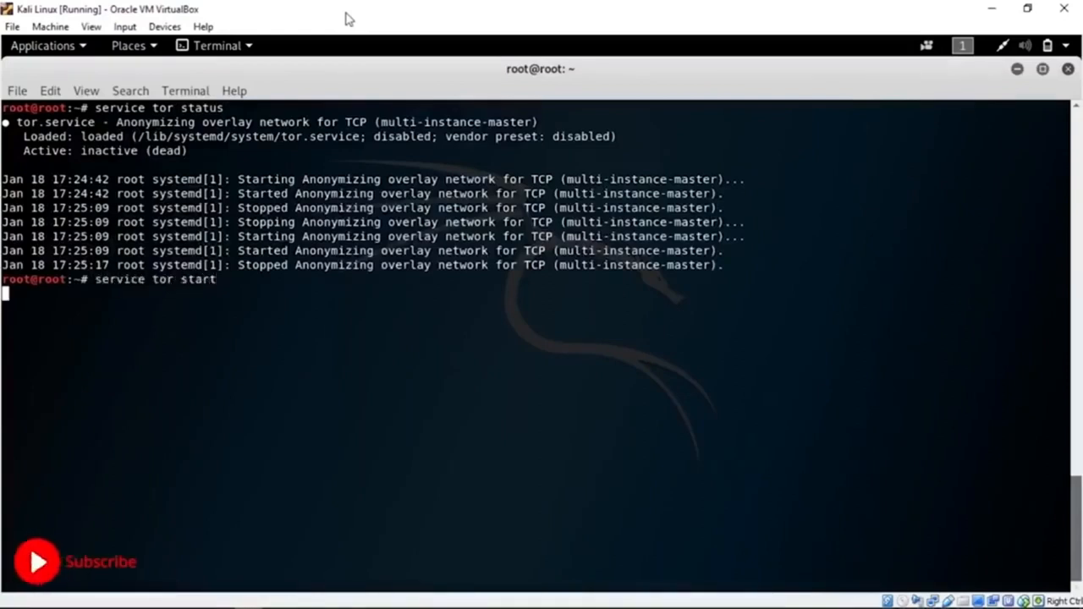
key(Return)
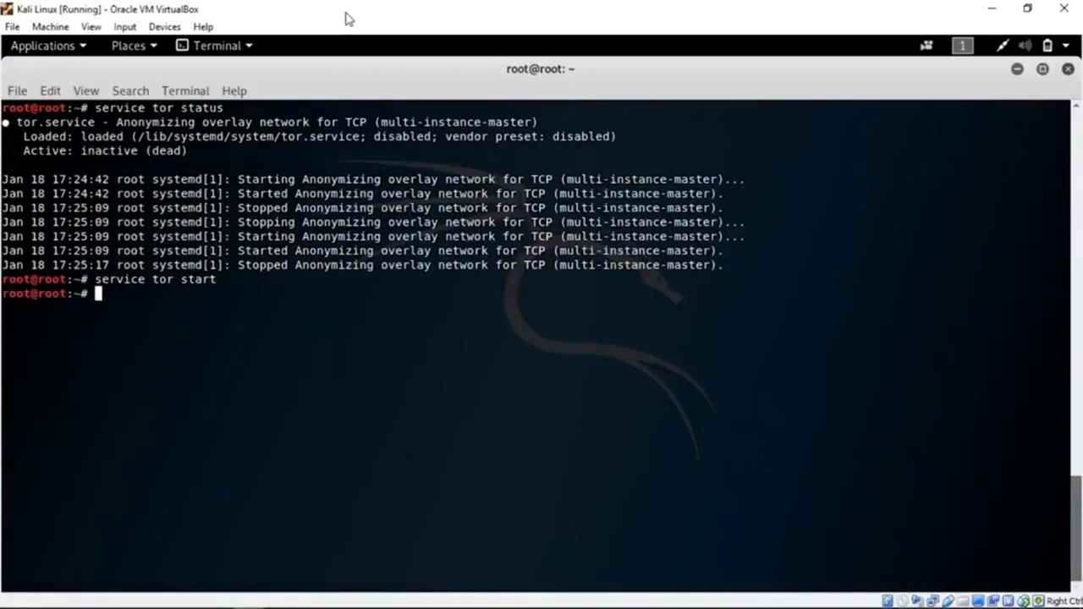
text(proxy)
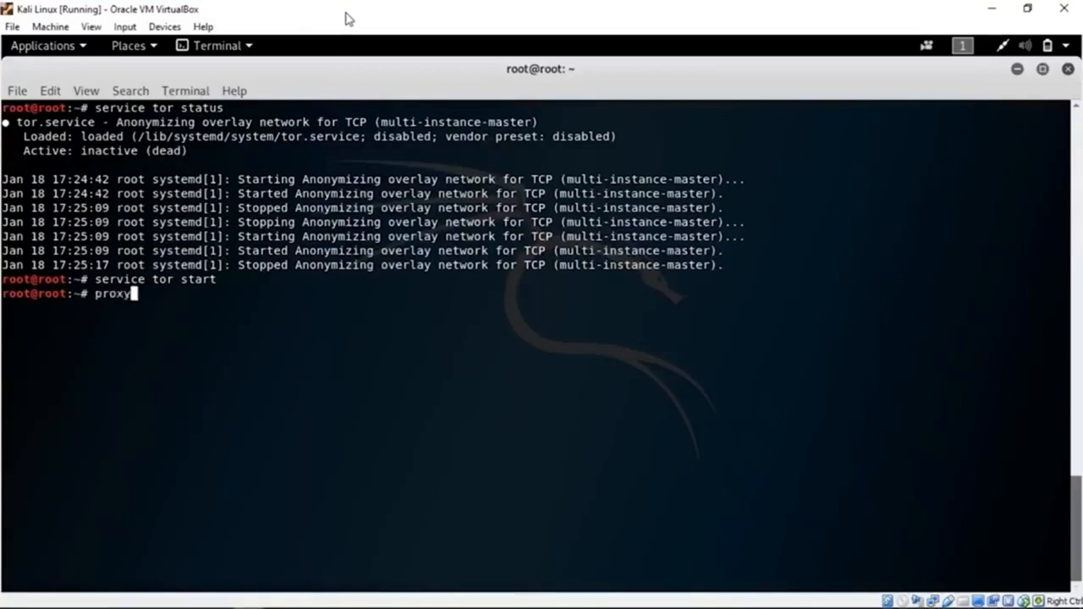
text(chains)
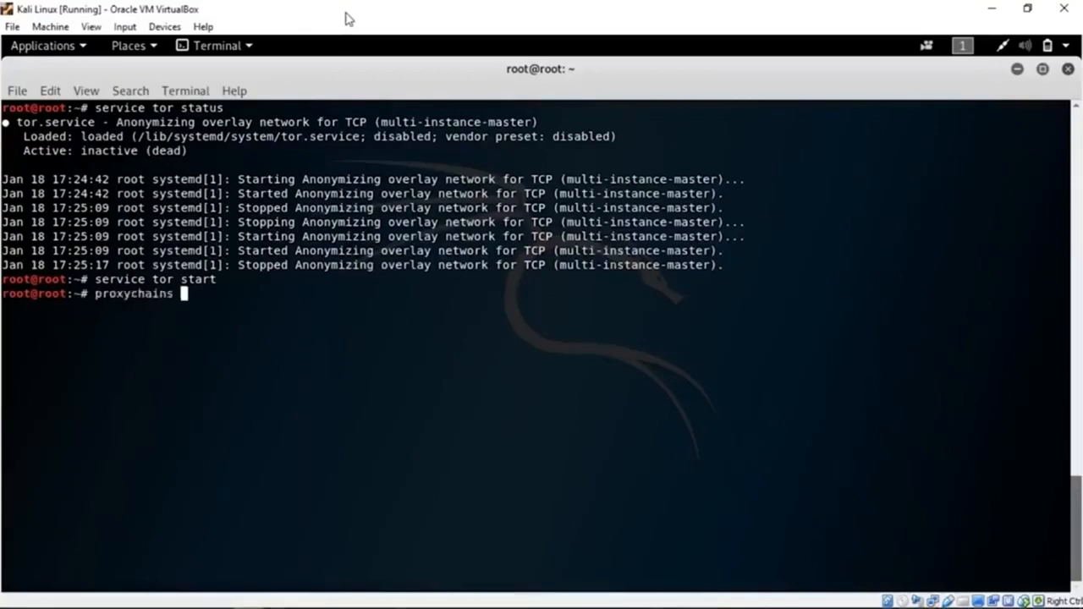
text(firefox)
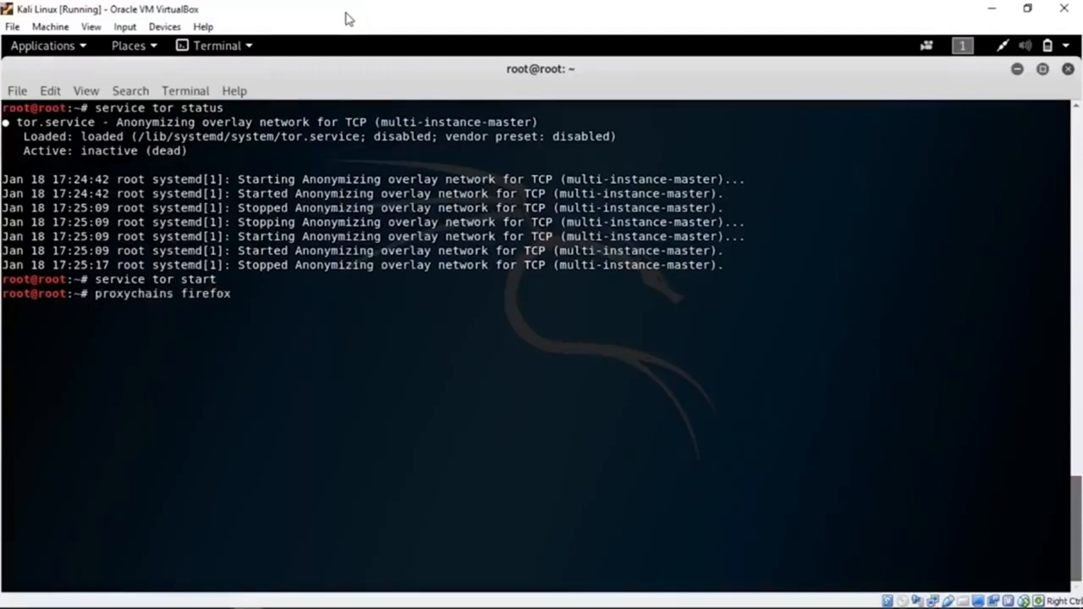
text(www.duckd)
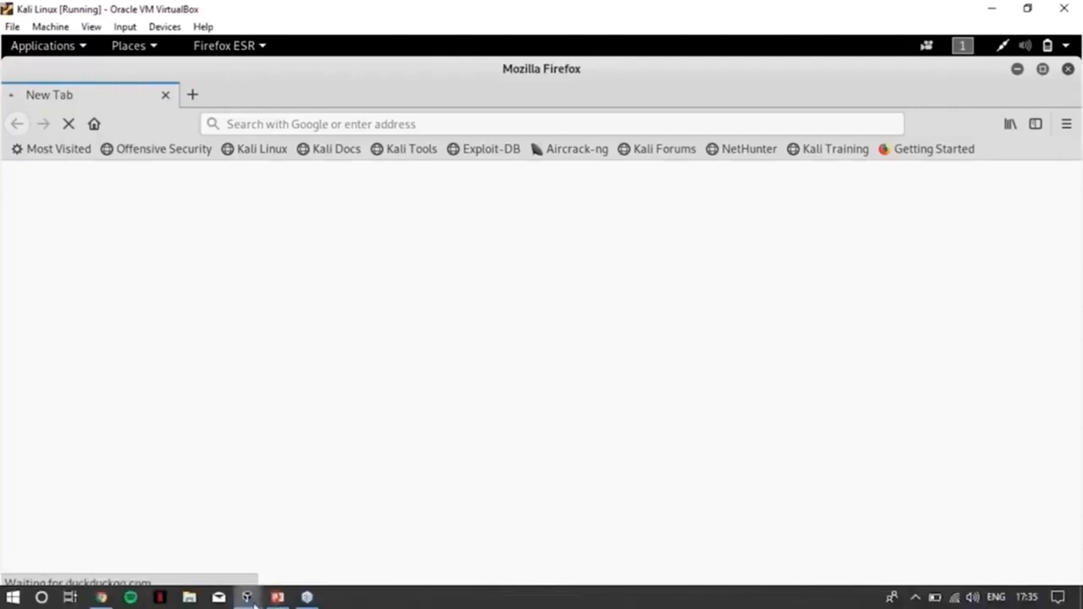
mouse_move(223, 226)
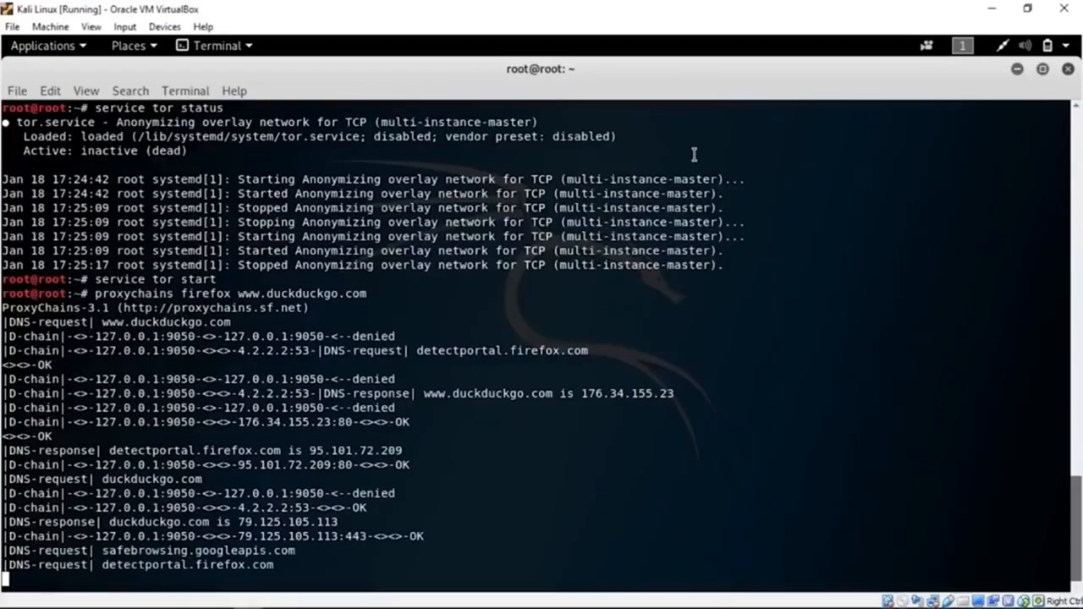
Step: Review the proxychains log of requests via 127.0.0.1:9050, then minimize the terminal to show the desktop
scroll(down, 3)
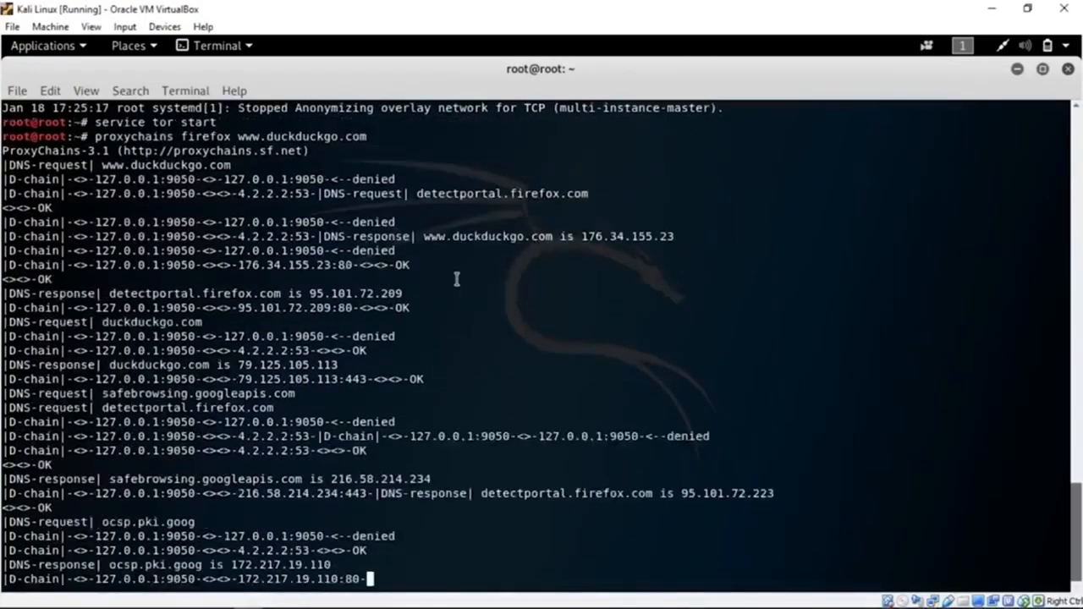
scroll(down, 3)
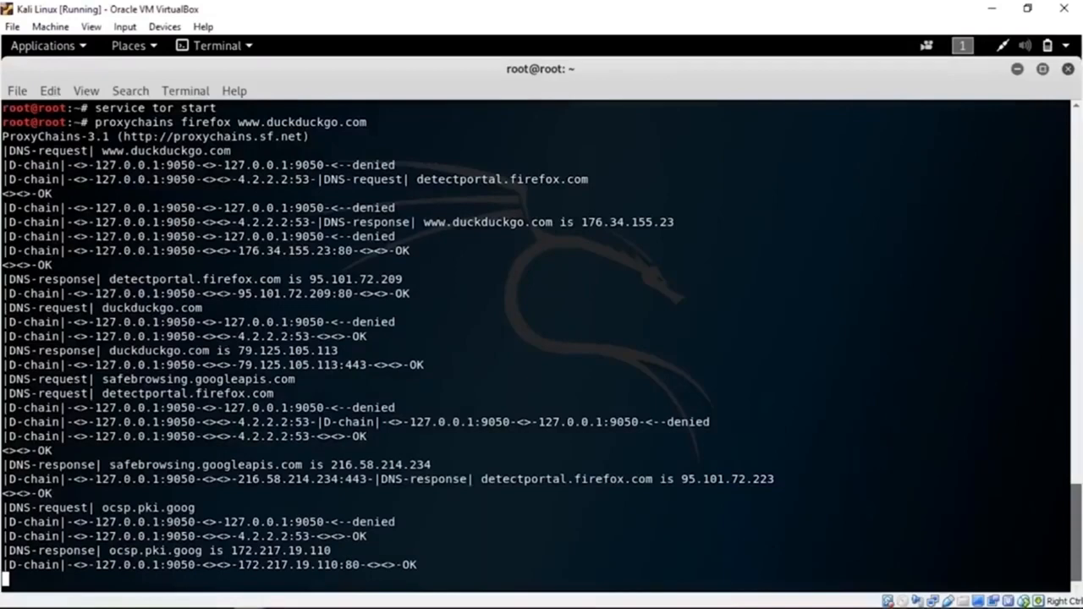
click(1066, 68)
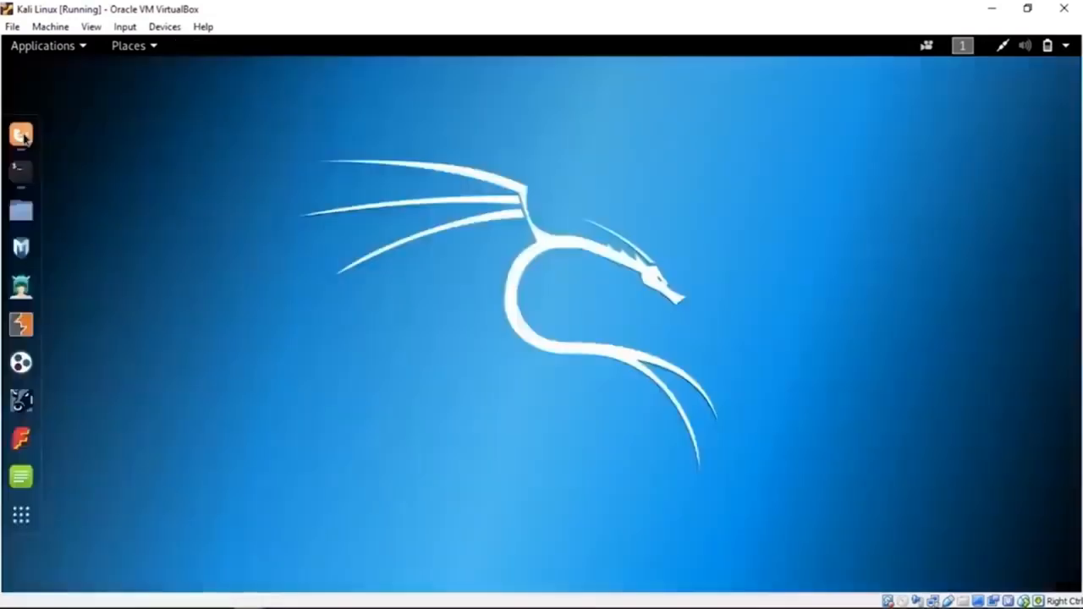
Step: Bring the proxychains-launched Firefox ESR window back on screen while duckduckgo.com loads
click(20, 135)
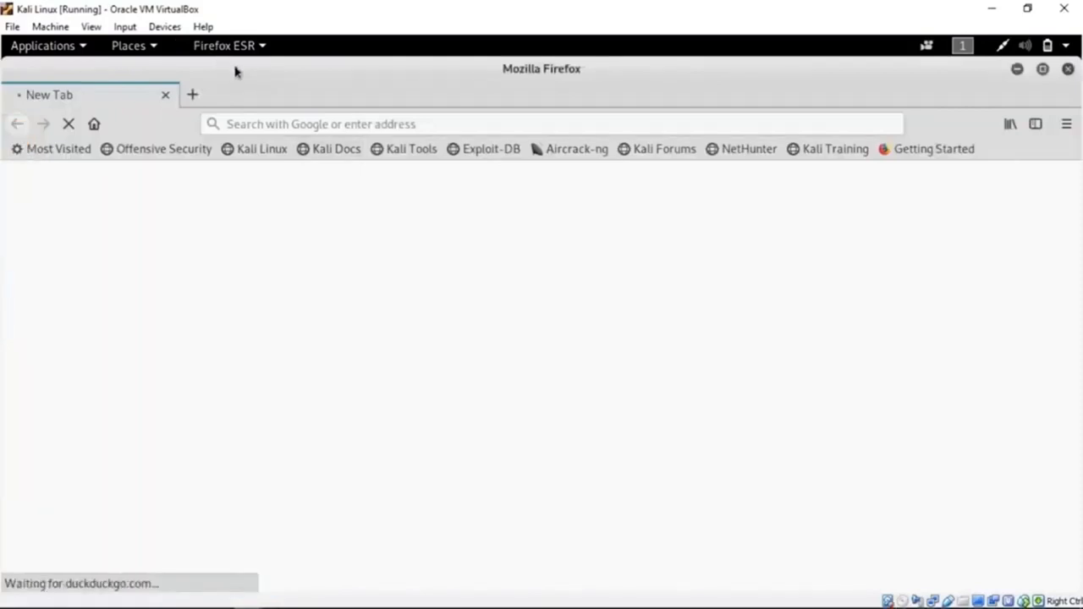
mouse_move(380, 319)
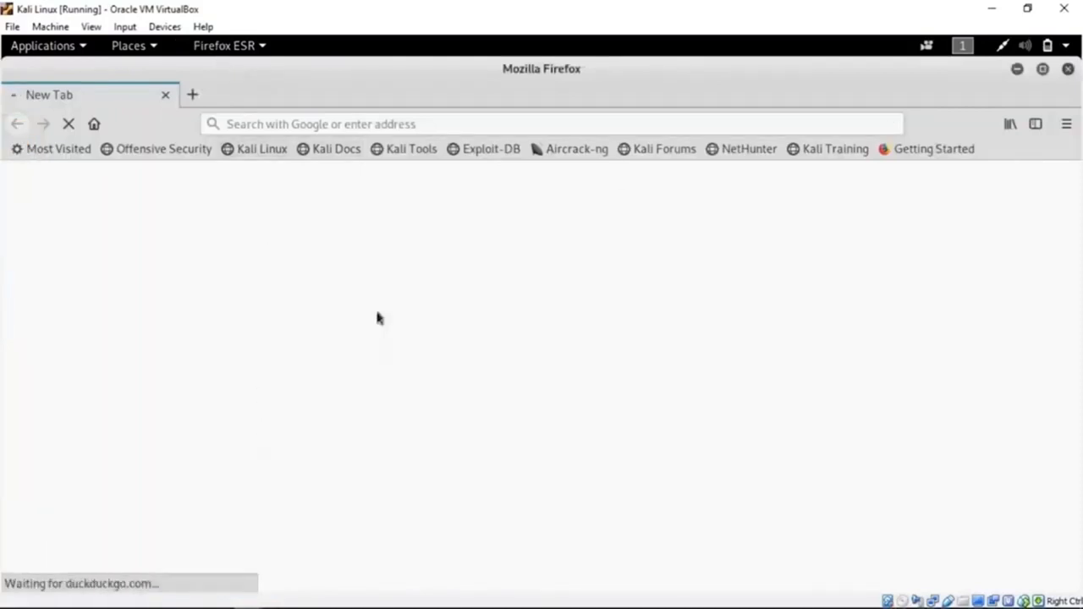
mouse_move(201, 597)
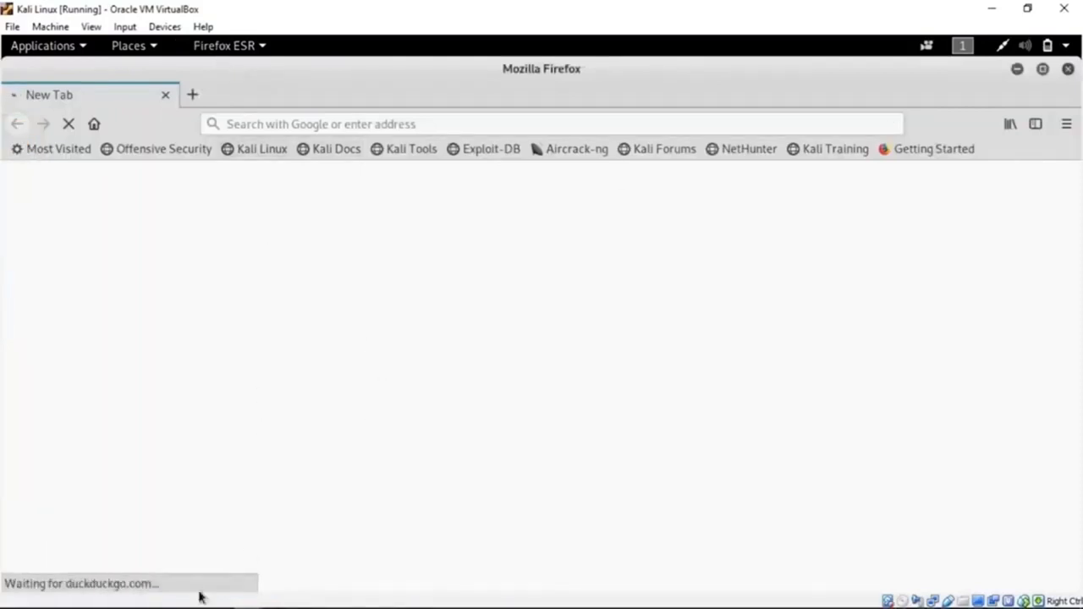
mouse_move(204, 562)
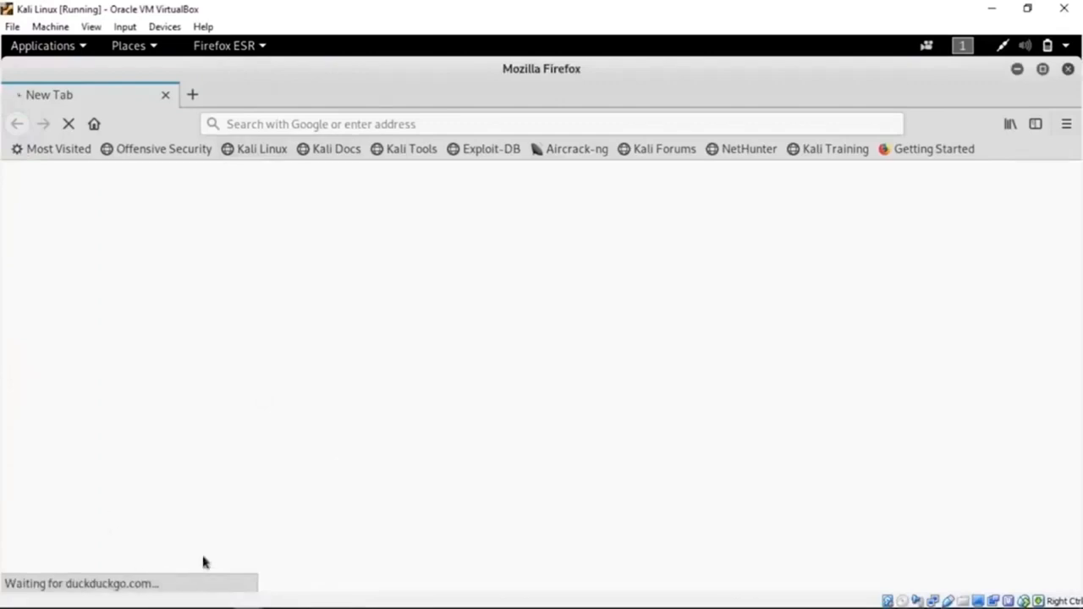
mouse_move(241, 541)
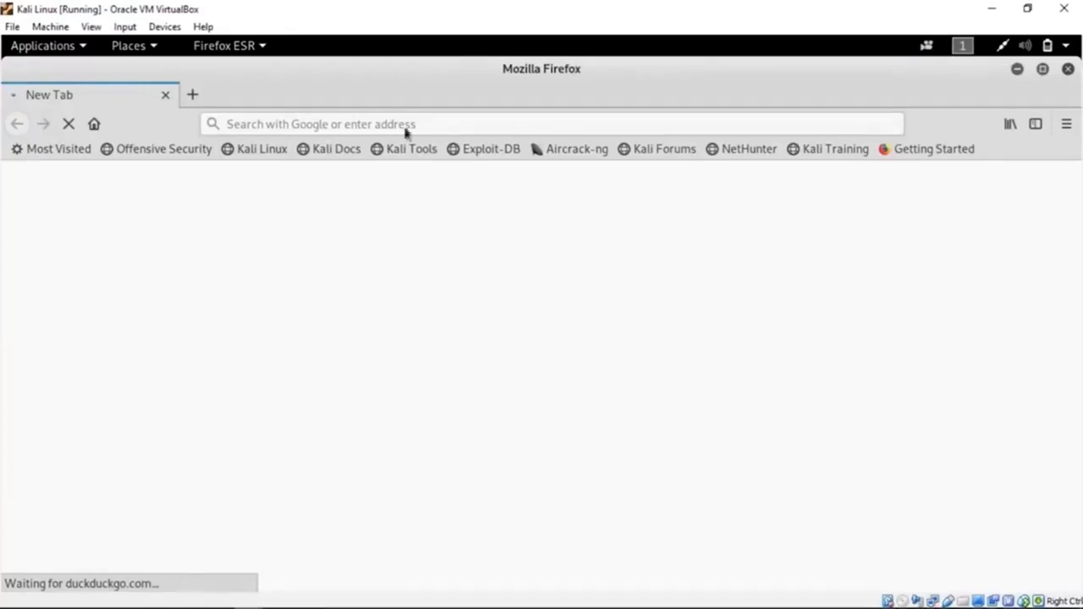
mouse_move(178, 476)
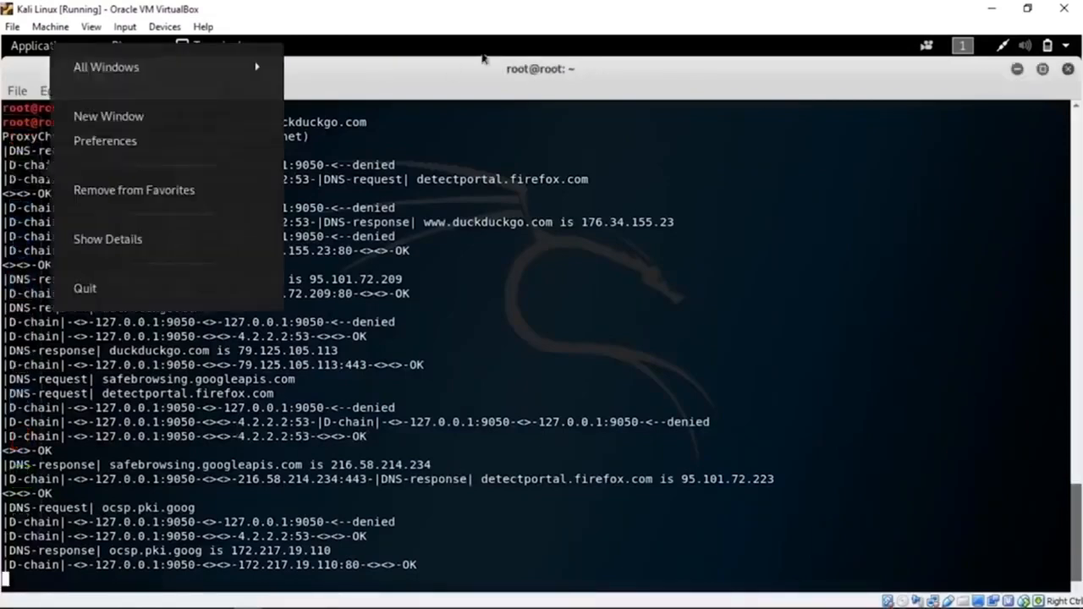
mouse_move(436, 118)
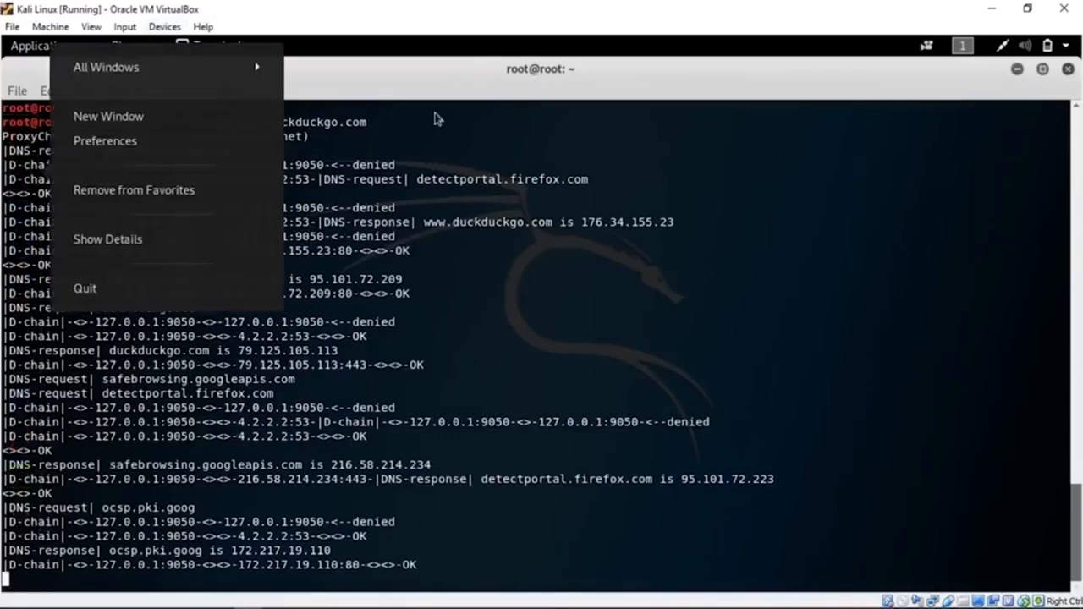
Step: Start a new Kali terminal window with an empty root prompt from the dock
click(85, 287)
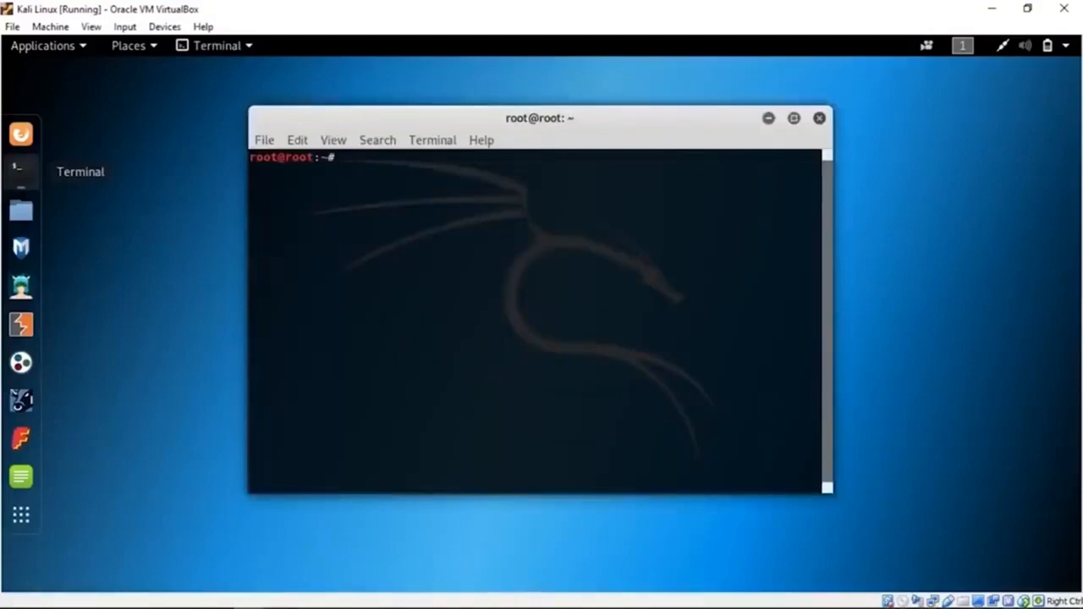
Step: Run 'nano /etc/proxychains.conf', correcting a path typo, to reopen the config in nano
text(nano)
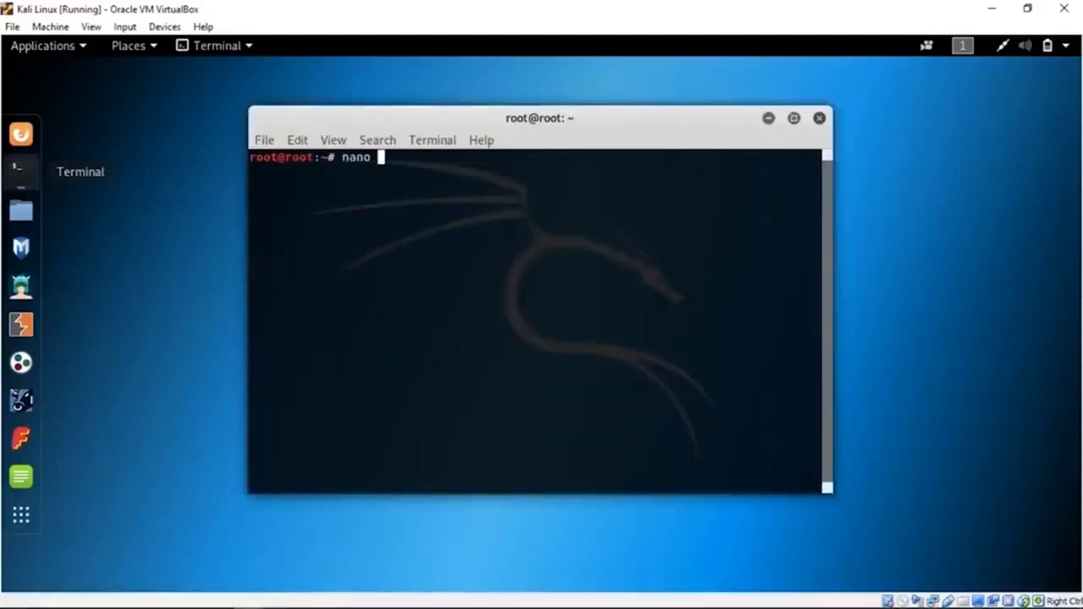
text(etc/[rox)
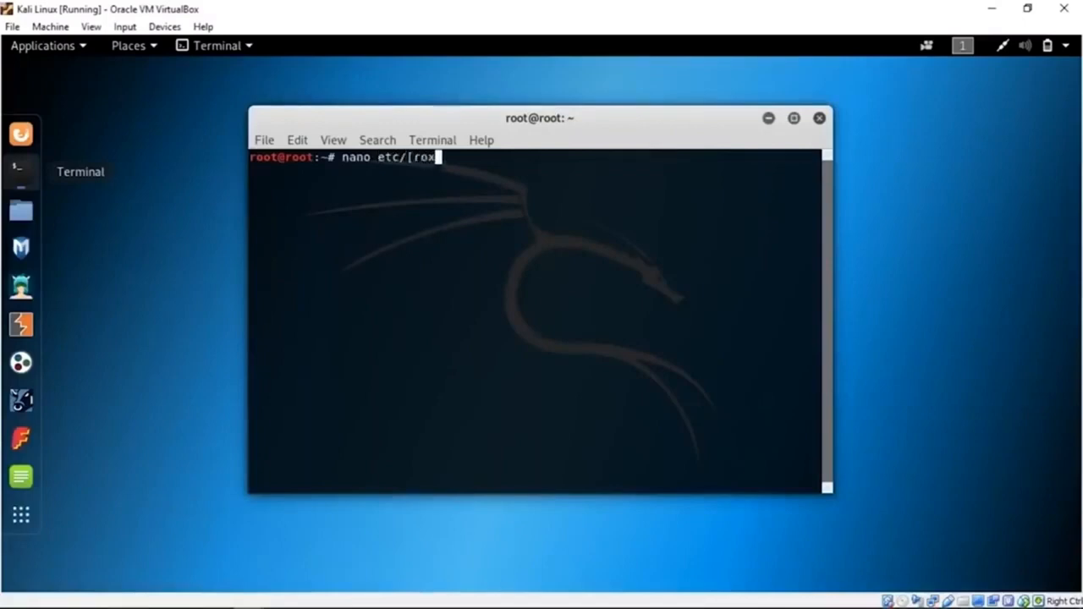
key(BackSpace)
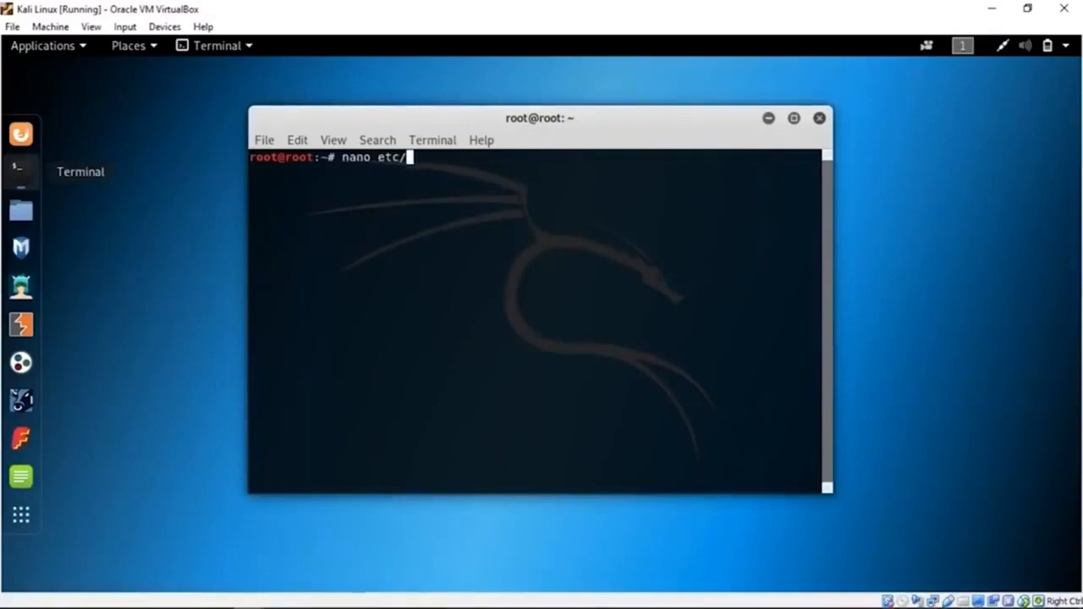
text(proxychian)
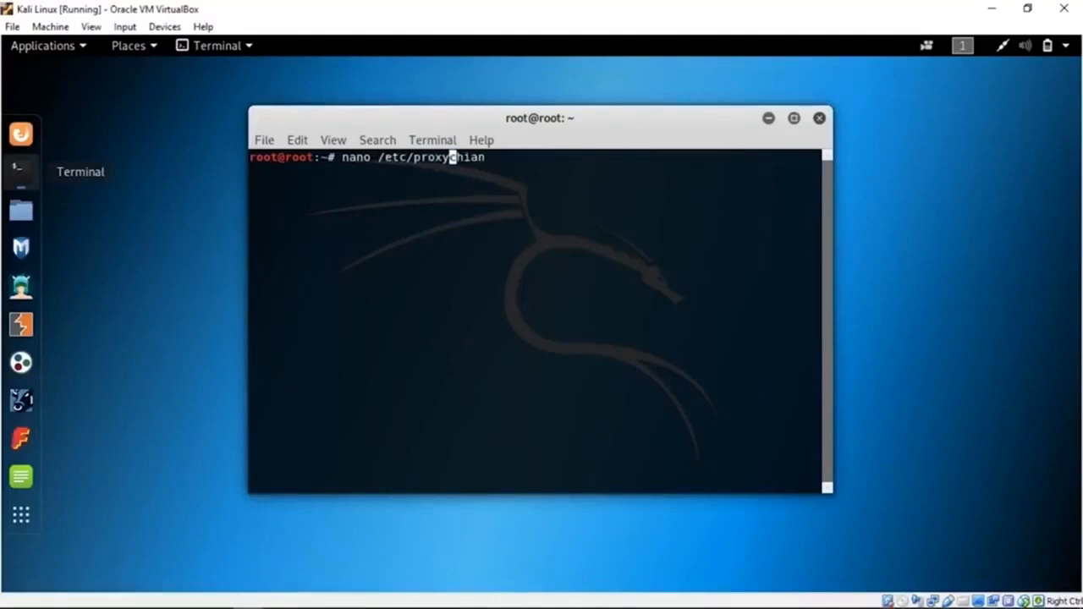
text(hains.conf)
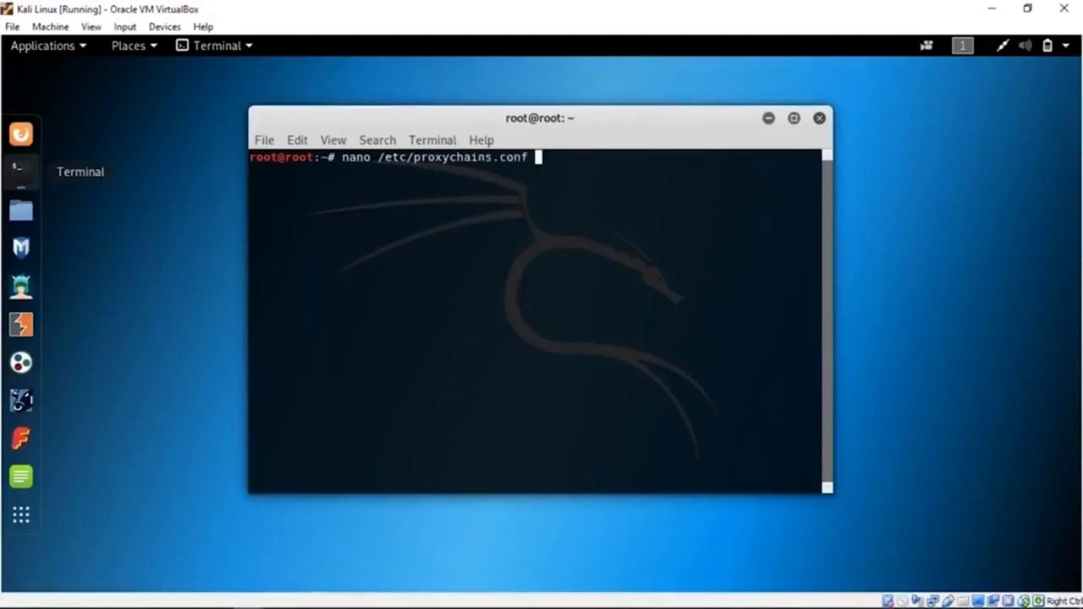
key(Return)
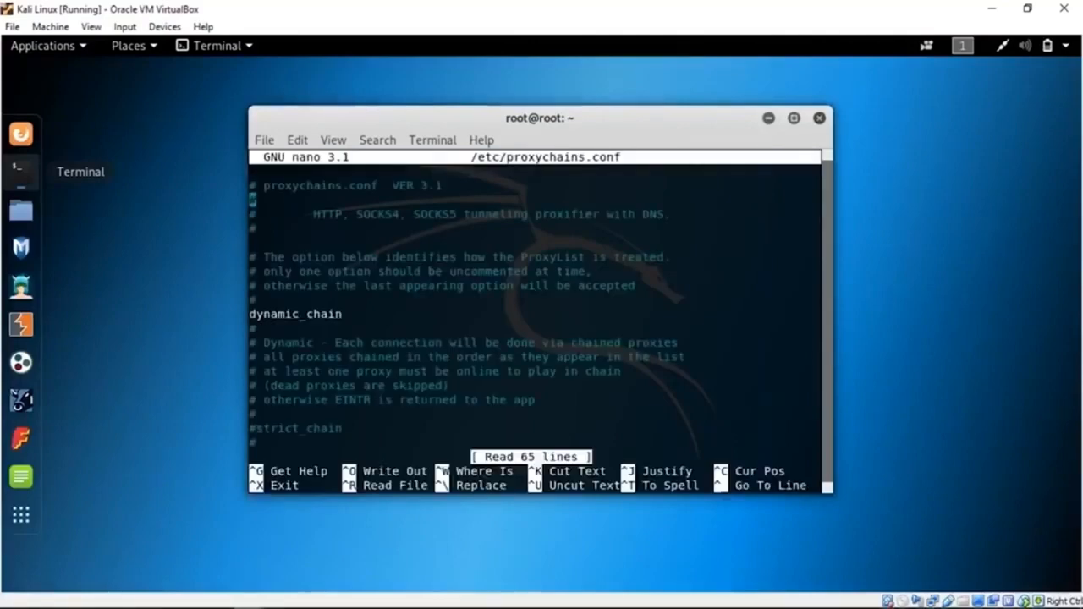
scroll(down, 3)
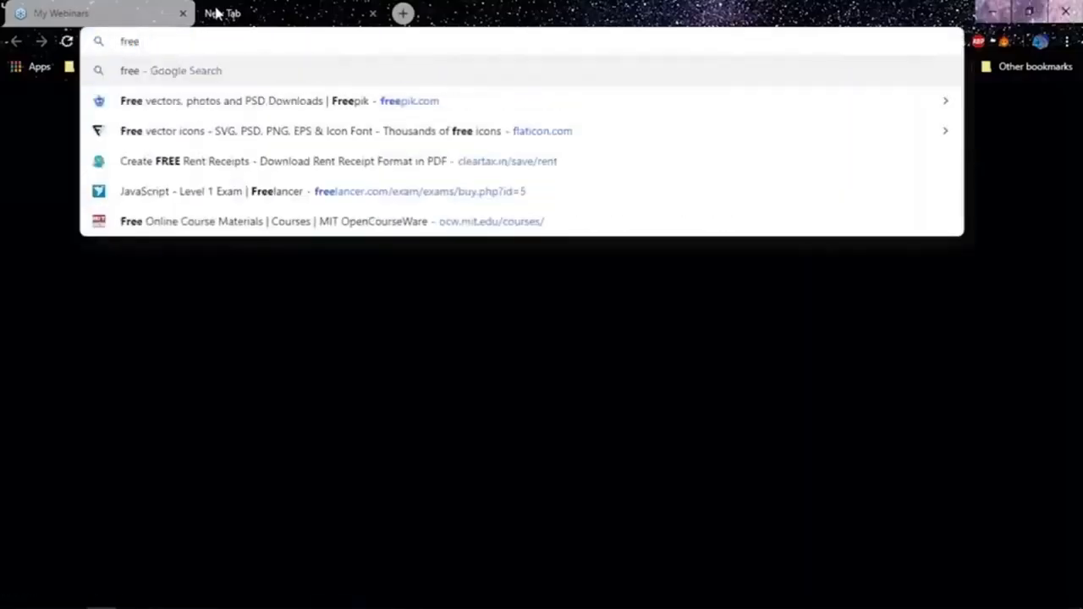
Step: Search Google for 'free proxy server list' and view results with a proxy IP:port and type table
text(proxy server list)
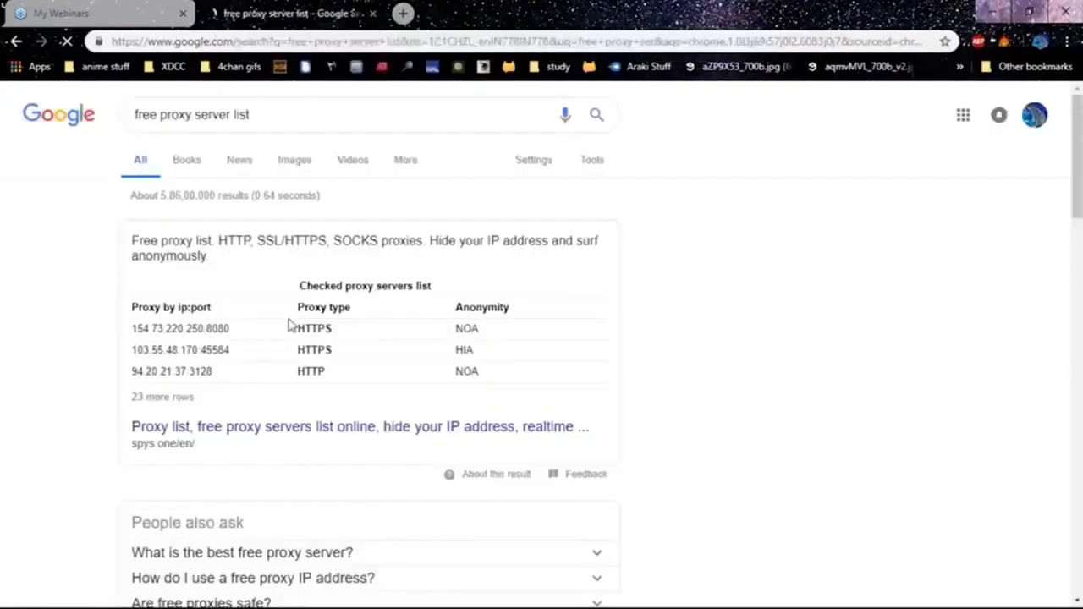
scroll(down, 3)
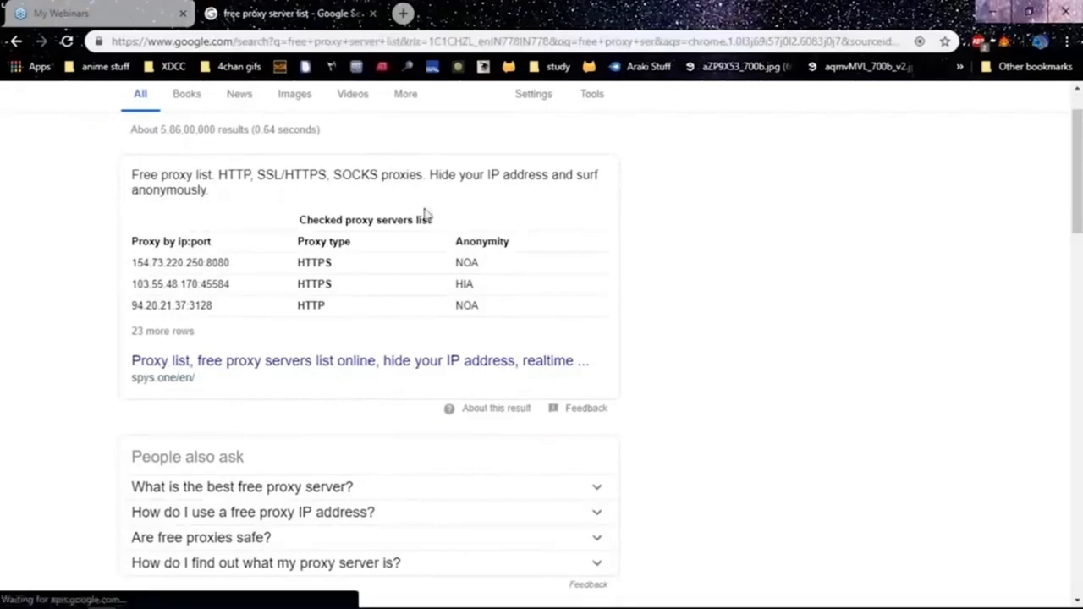
mouse_move(436, 152)
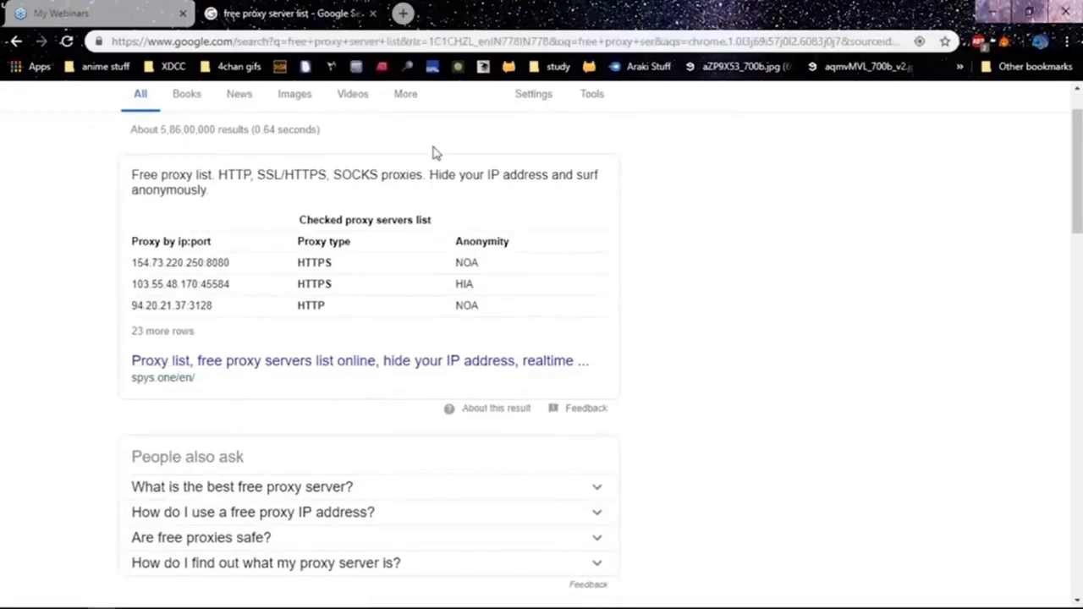
mouse_move(184, 310)
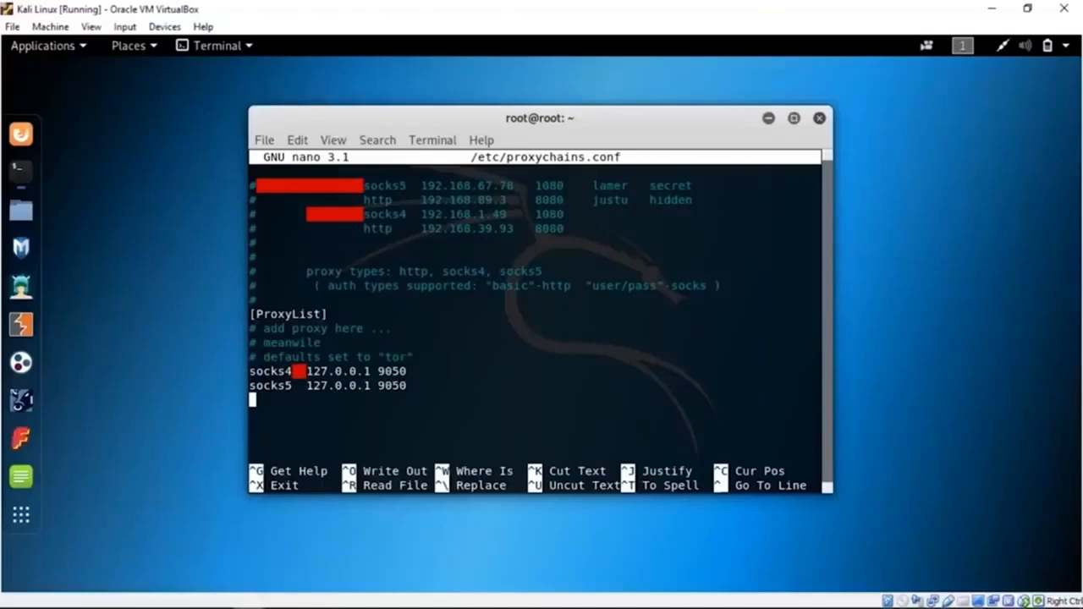
Step: Write proxychains.conf with the socks5 127.0.0.1 9050 entry and exit nano to the root prompt
key(ctrl+o)
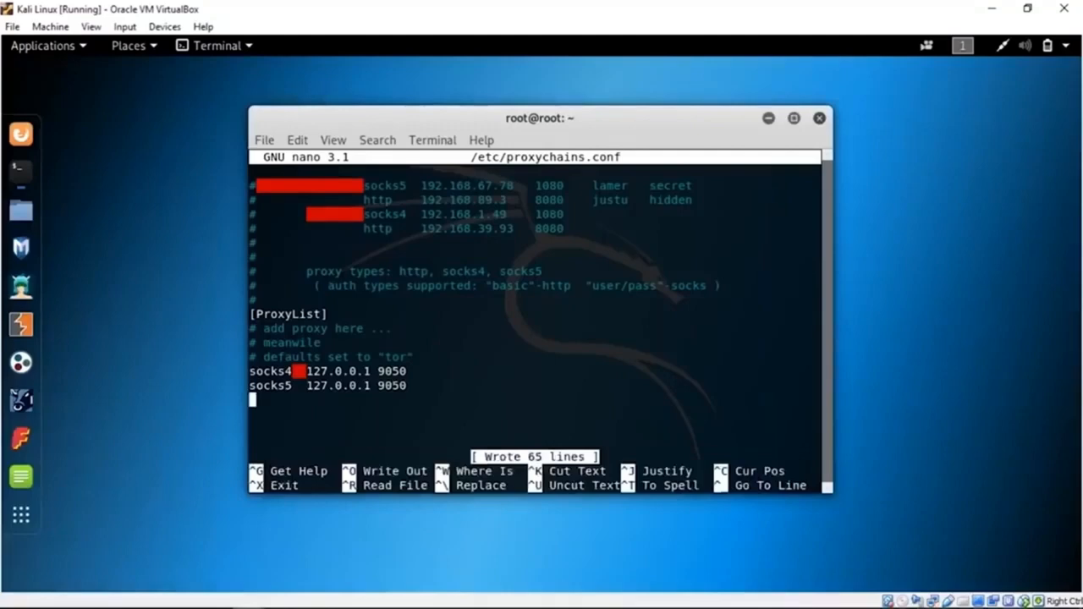
key(ctrl+x)
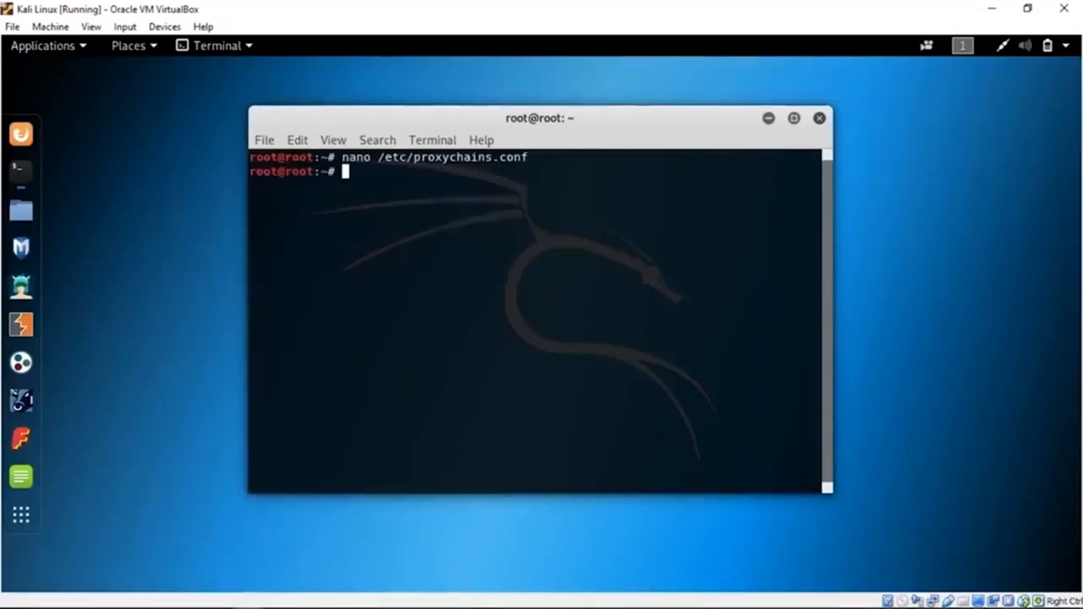
mouse_move(497, 271)
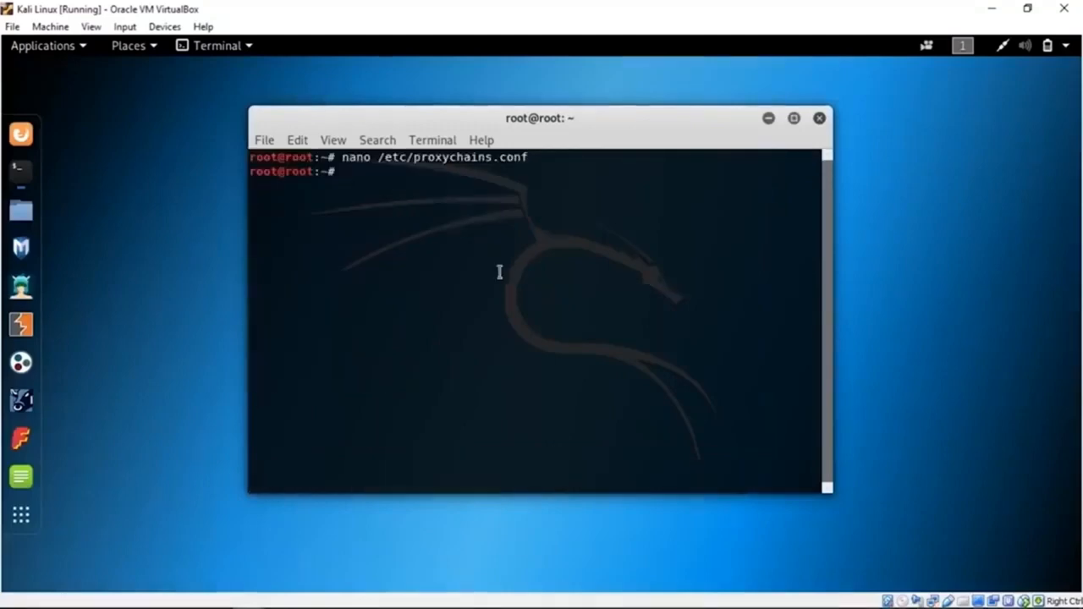